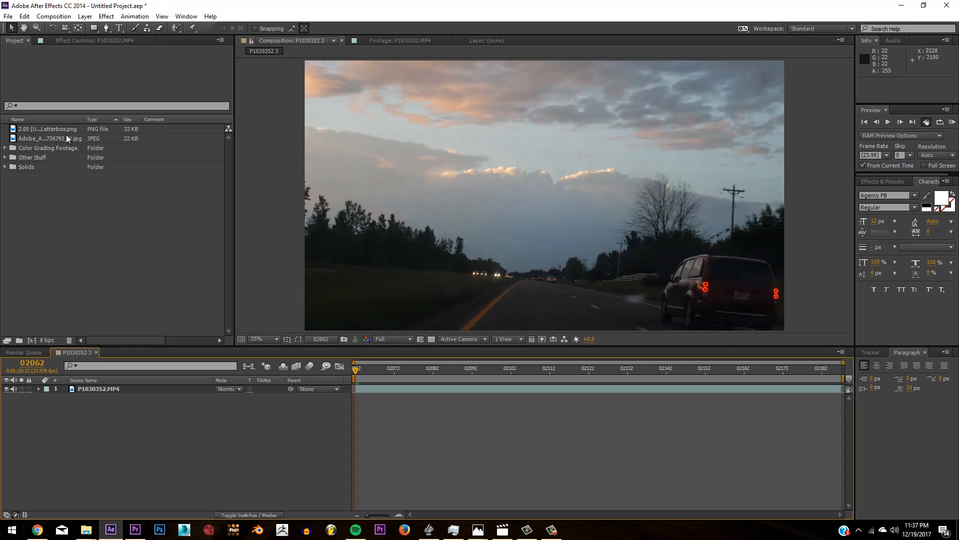
mouse_move(188, 274)
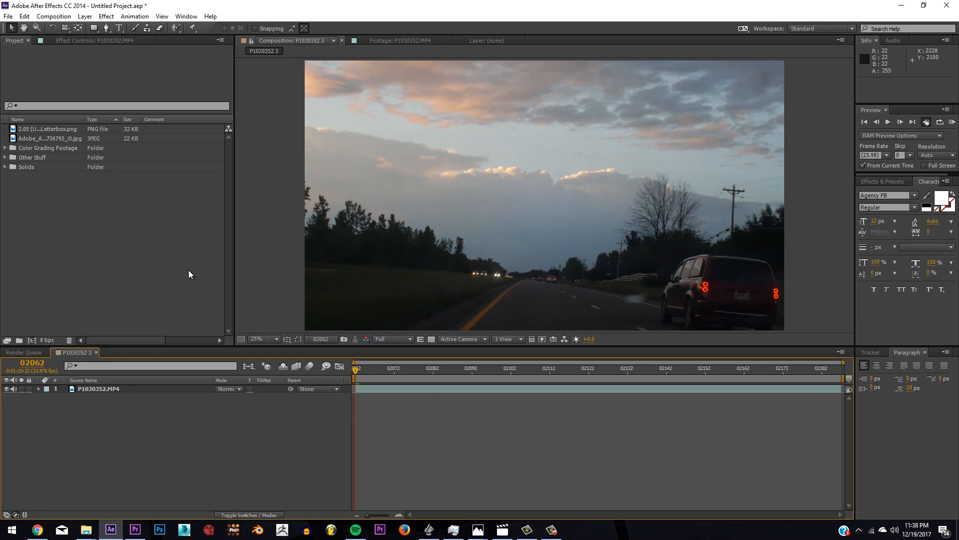
mouse_move(314, 280)
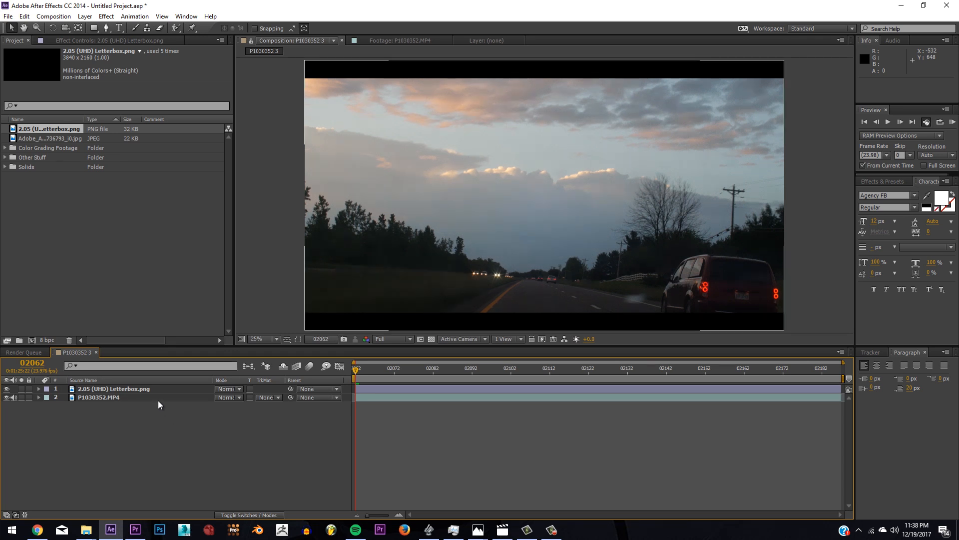
Search 'strok' in Effects & Presets to list stroke-related effects
type("strok")
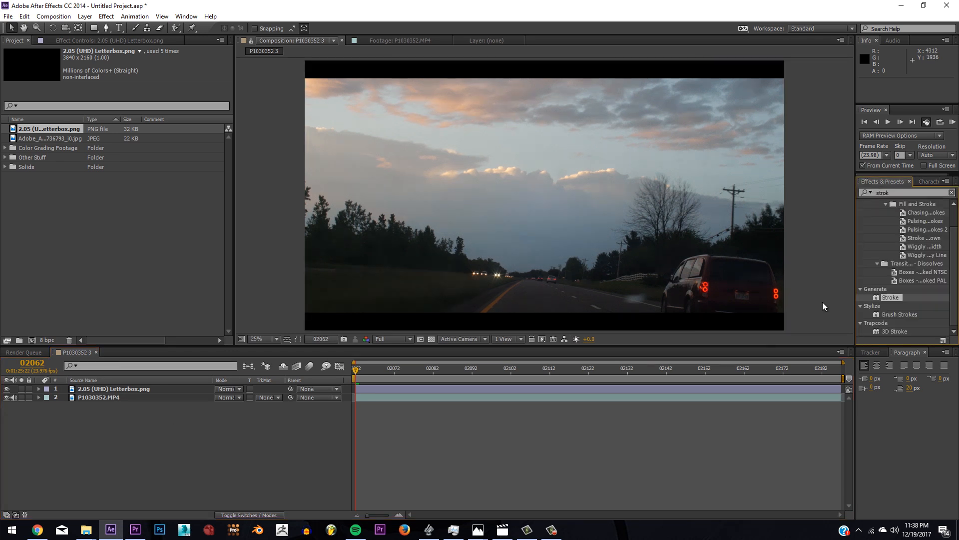
Set the footage's Levels to Input Black 9 and Input White 212
left_click(952, 192)
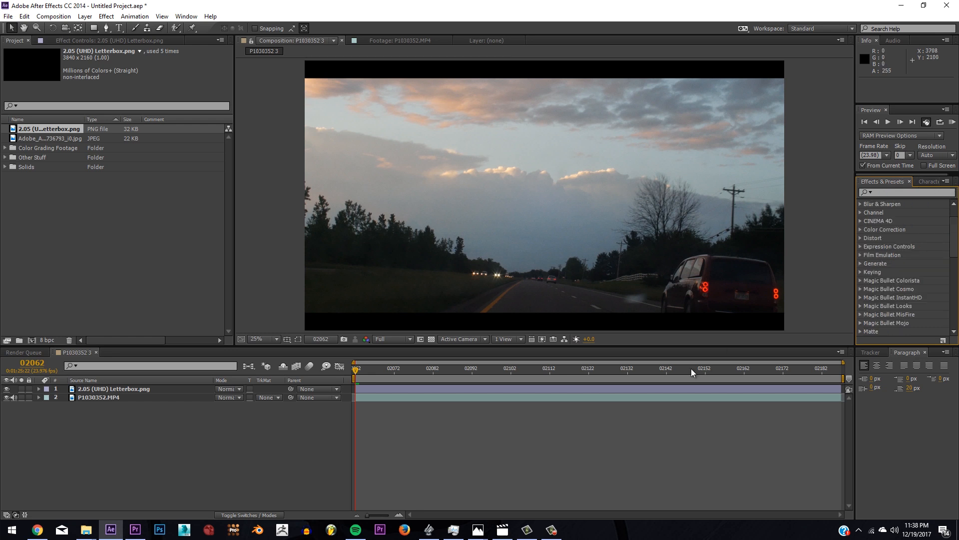
mouse_move(886, 176)
type("levels")
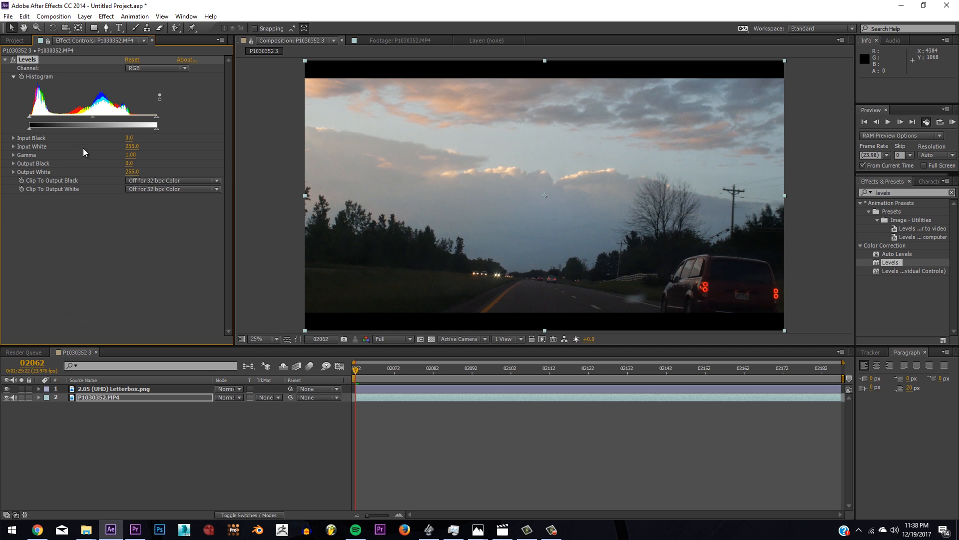
mouse_move(37, 121)
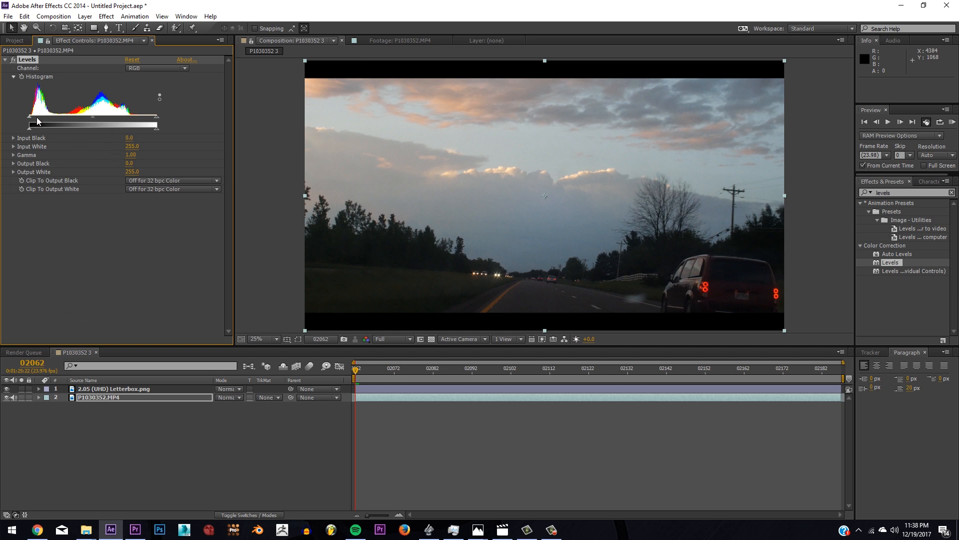
left_click_drag(27, 126, 29, 126)
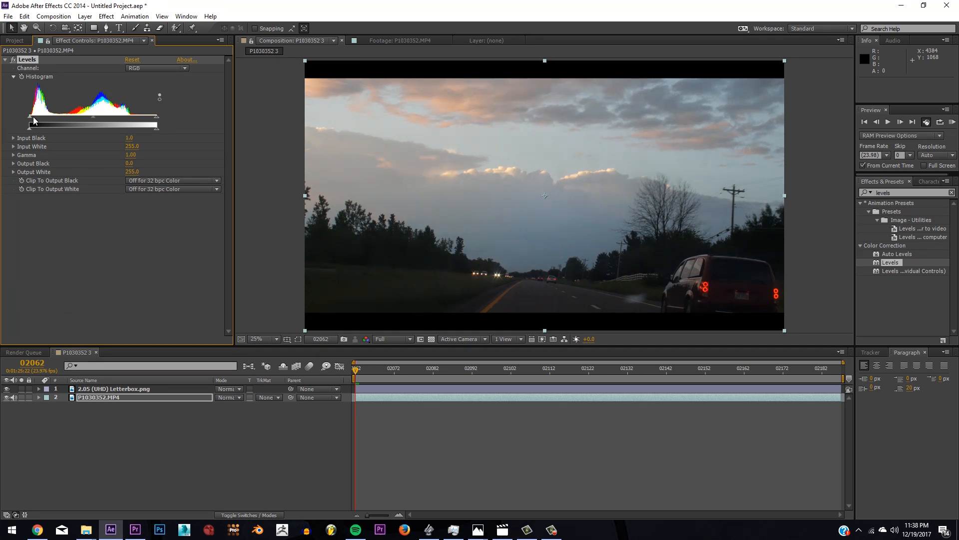
left_click_drag(29, 124, 32, 124)
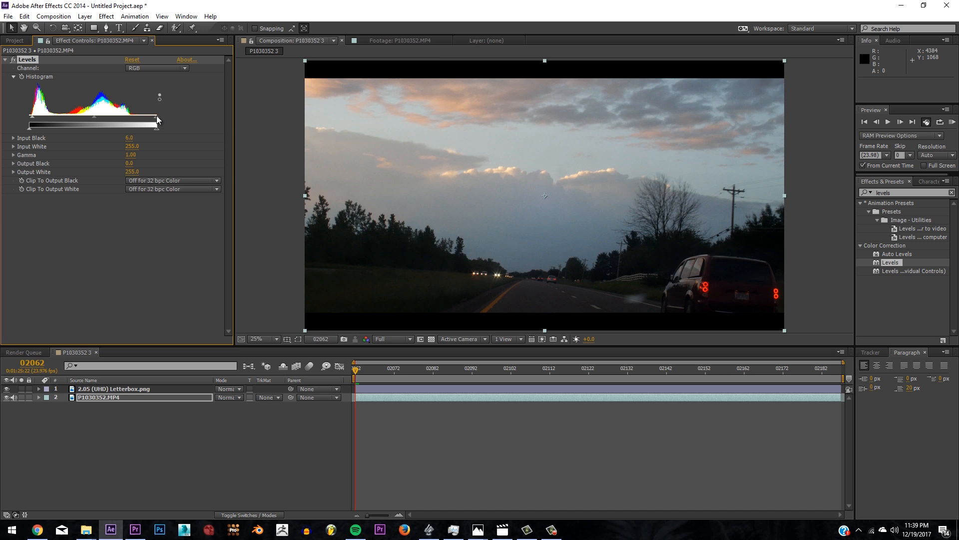
left_click_drag(157, 121, 146, 121)
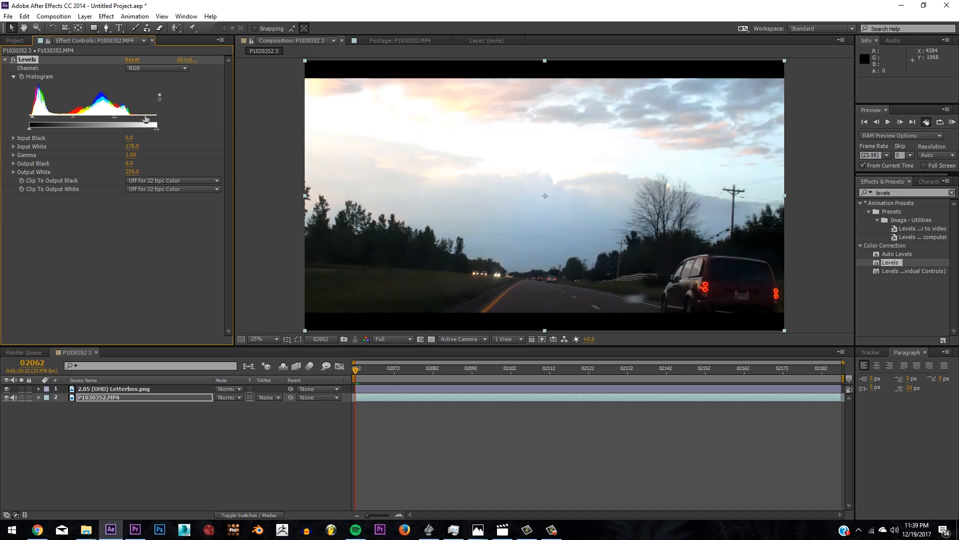
left_click_drag(147, 119, 129, 118)
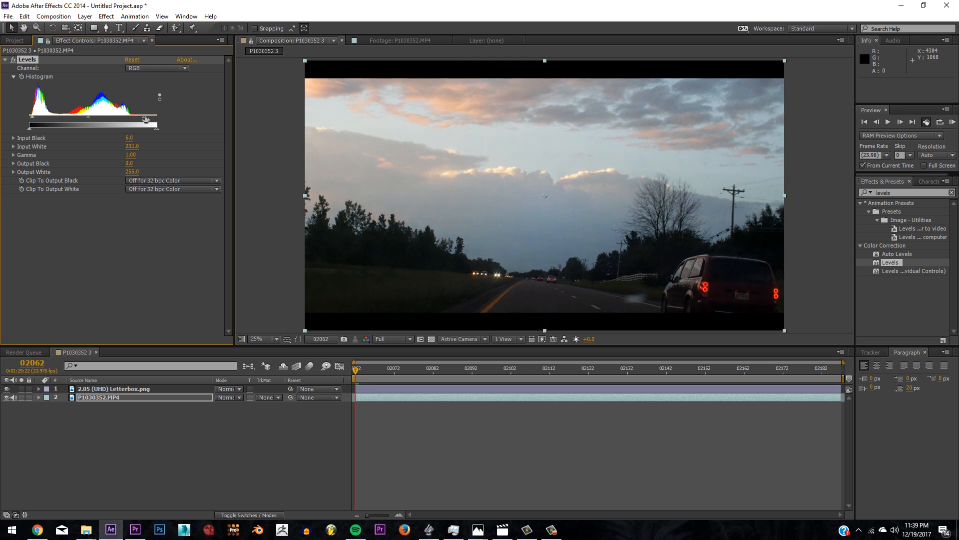
left_click_drag(154, 126, 147, 126)
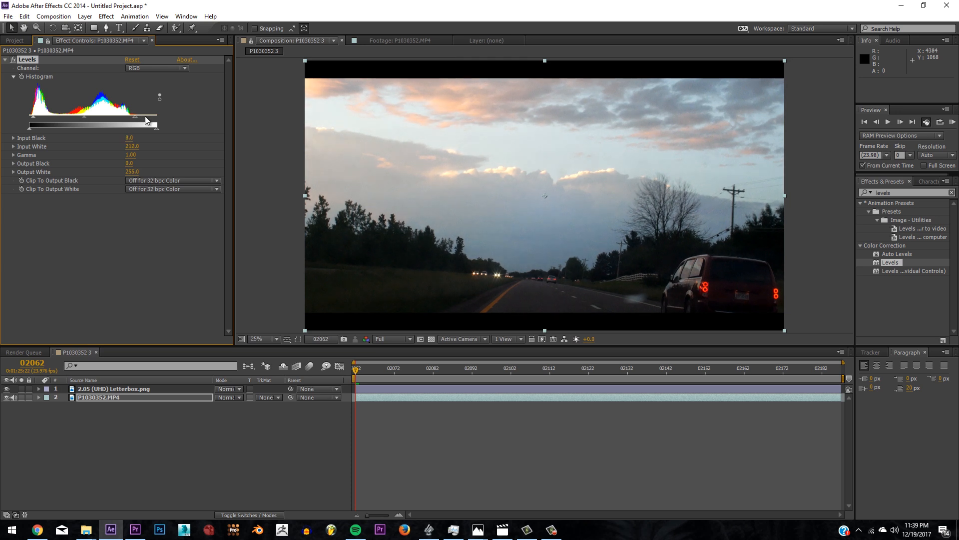
left_click_drag(155, 124, 158, 123)
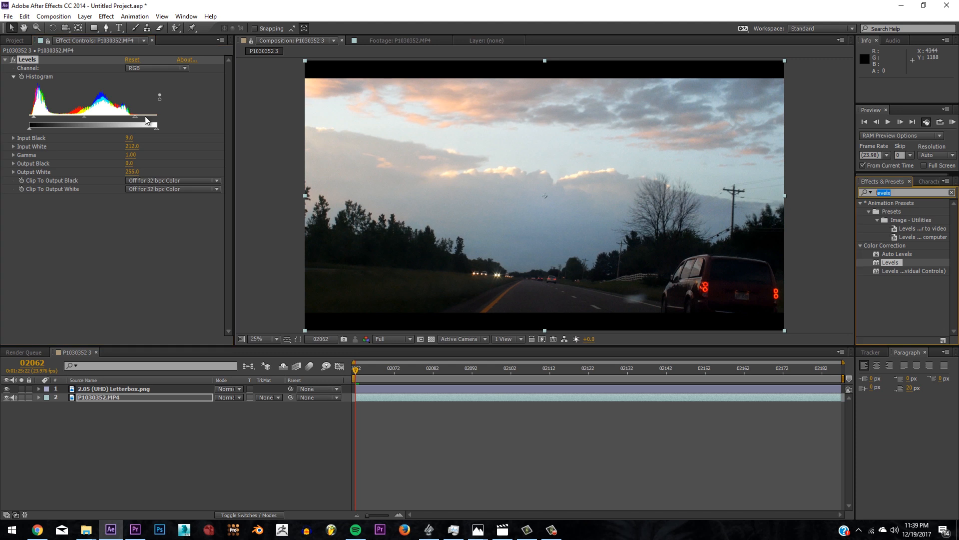
Add Selective Color after Levels and set its Colors range to Neutrals
left_click(952, 191)
type("selective color")
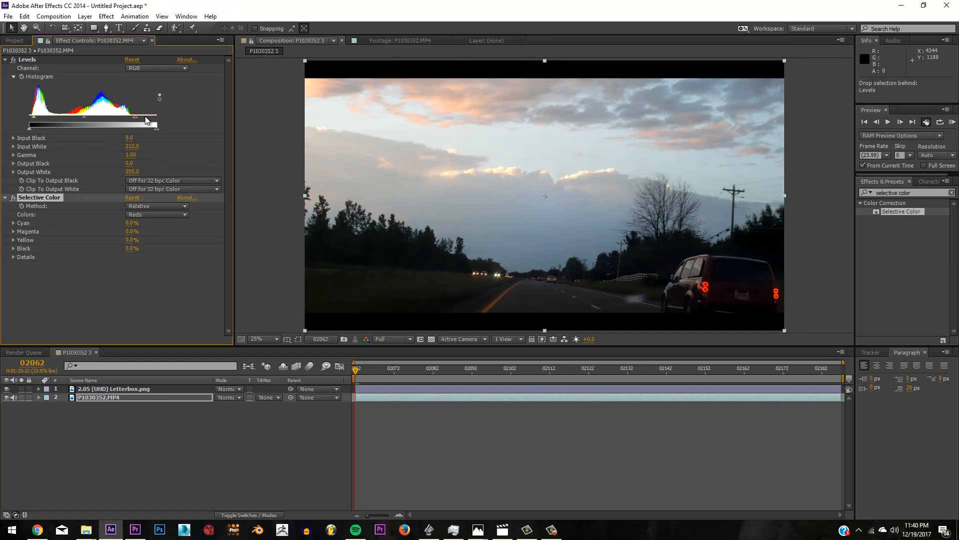
left_click(156, 214)
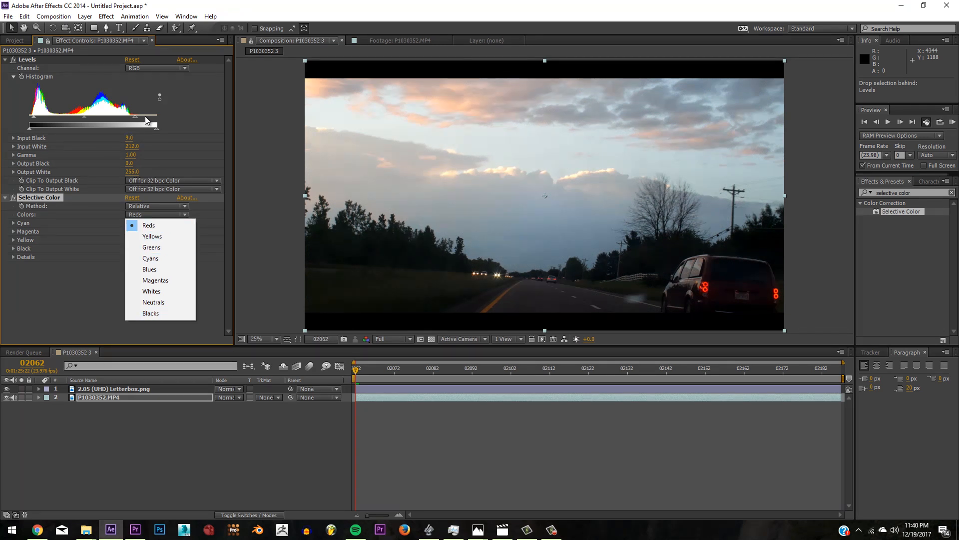
left_click(148, 225)
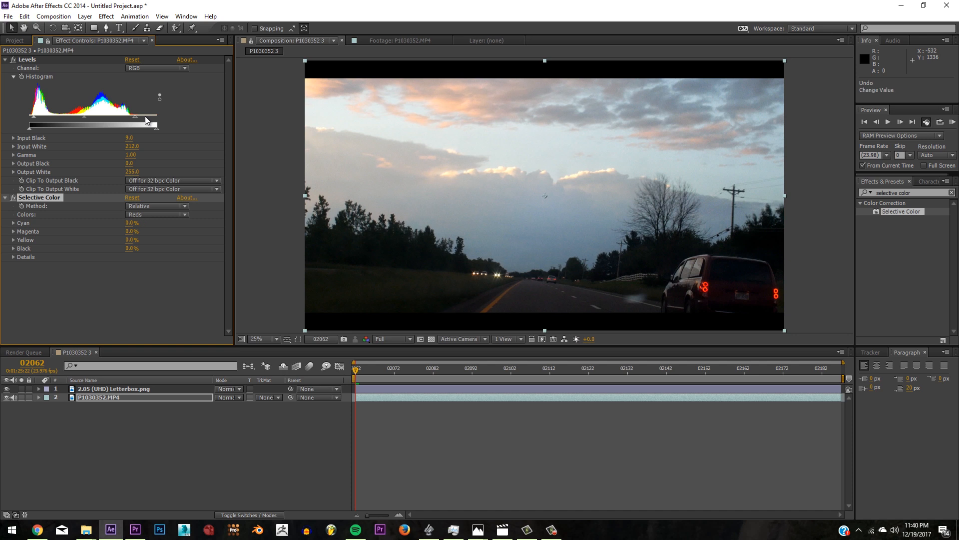
left_click(156, 214)
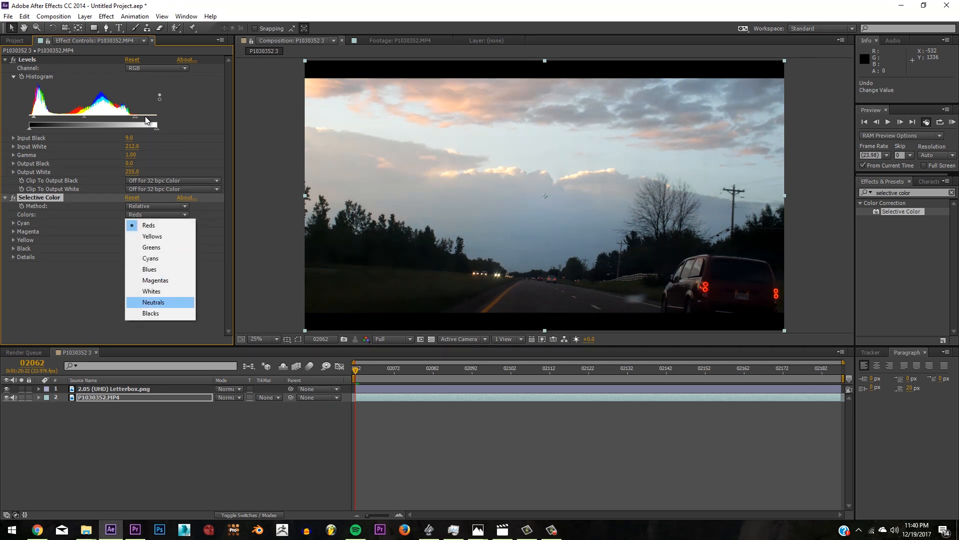
left_click(153, 302)
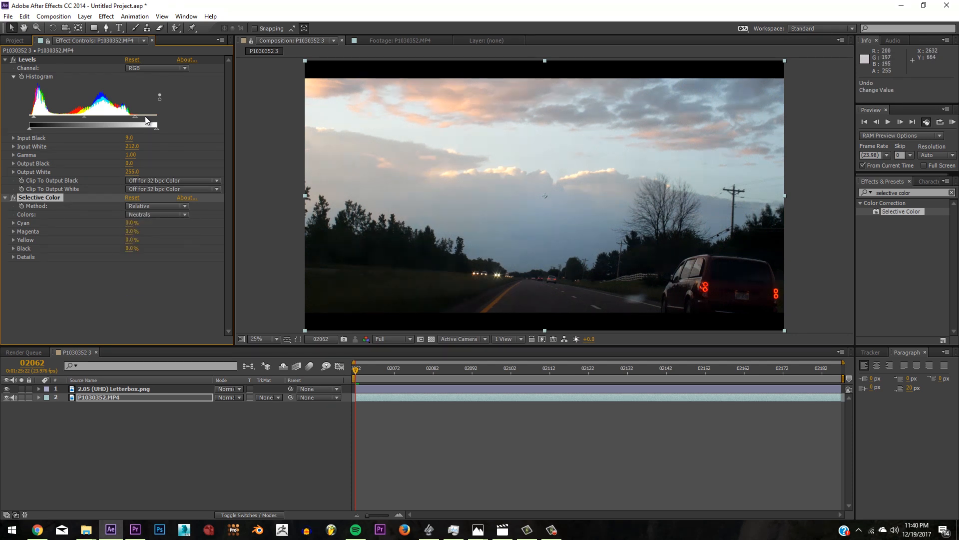
left_click_drag(132, 248, 132, 248)
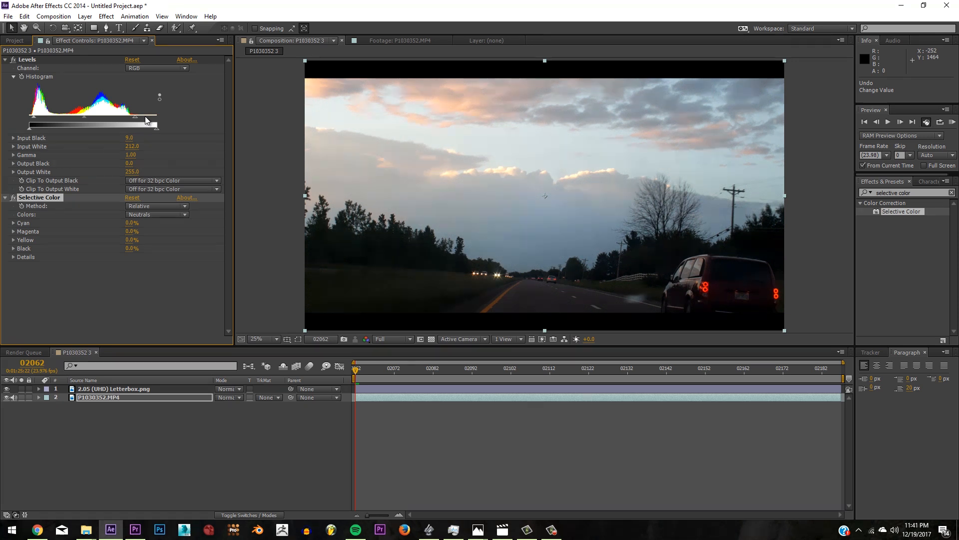
Set the Reds range to Cyan -100, Magenta 100, Yellow ~74, Black ~70
left_click(156, 213)
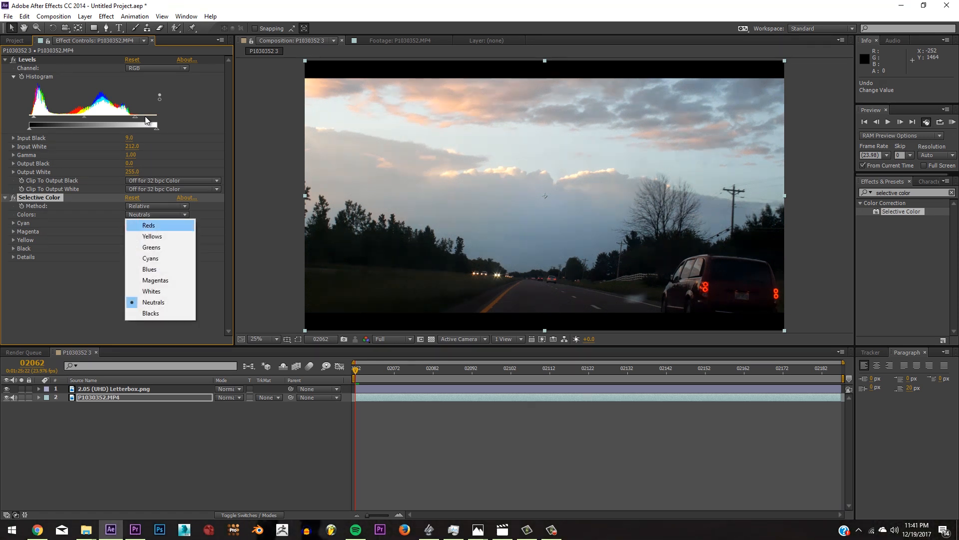
left_click(148, 224)
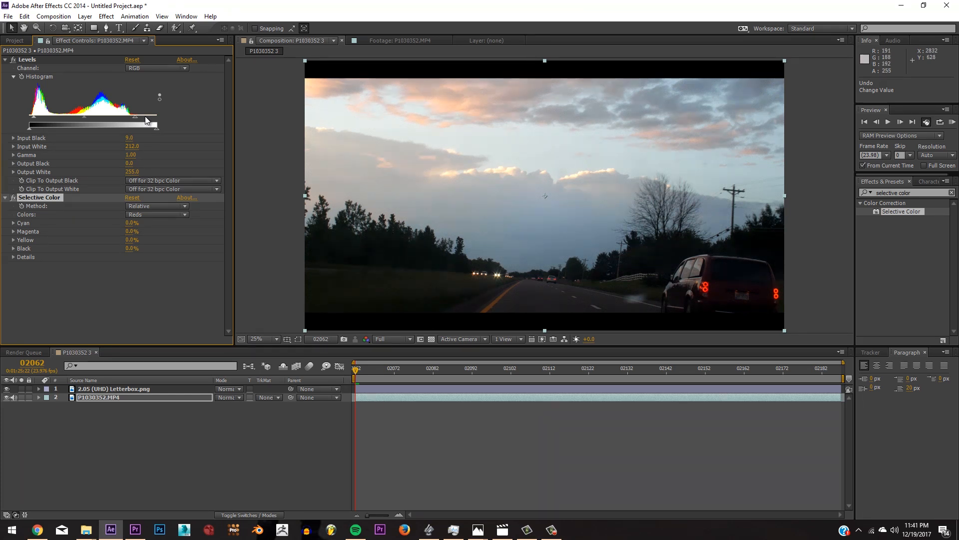
left_click_drag(144, 115, 122, 126)
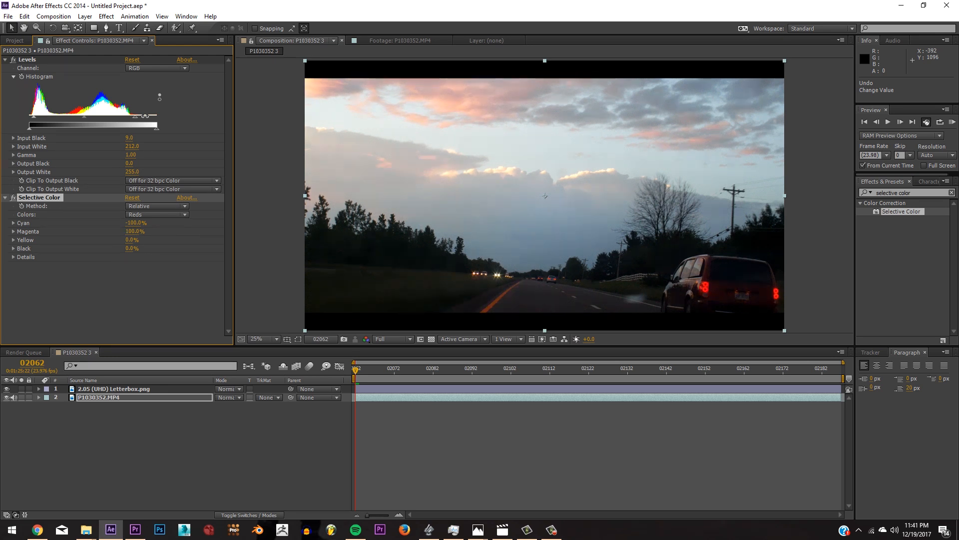
mouse_move(147, 121)
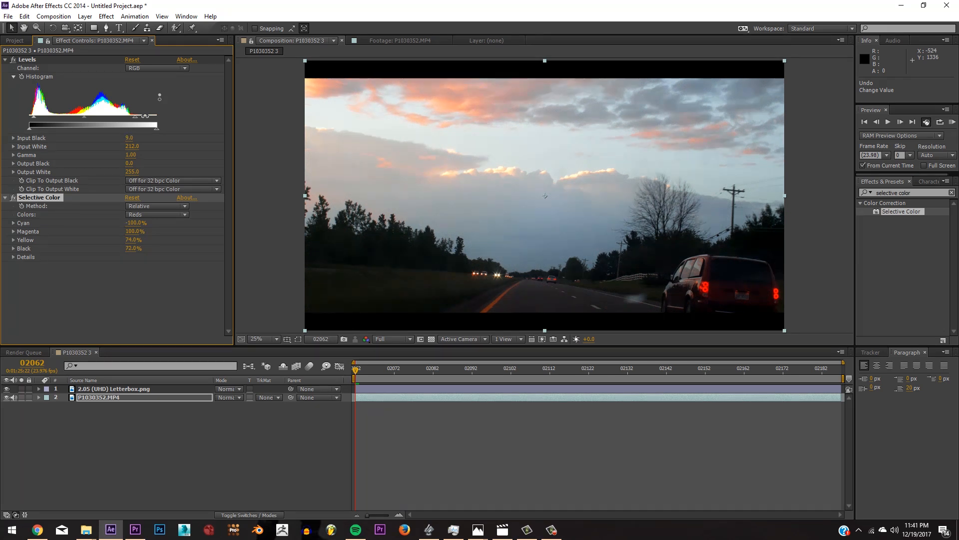
left_click_drag(150, 124, 146, 123)
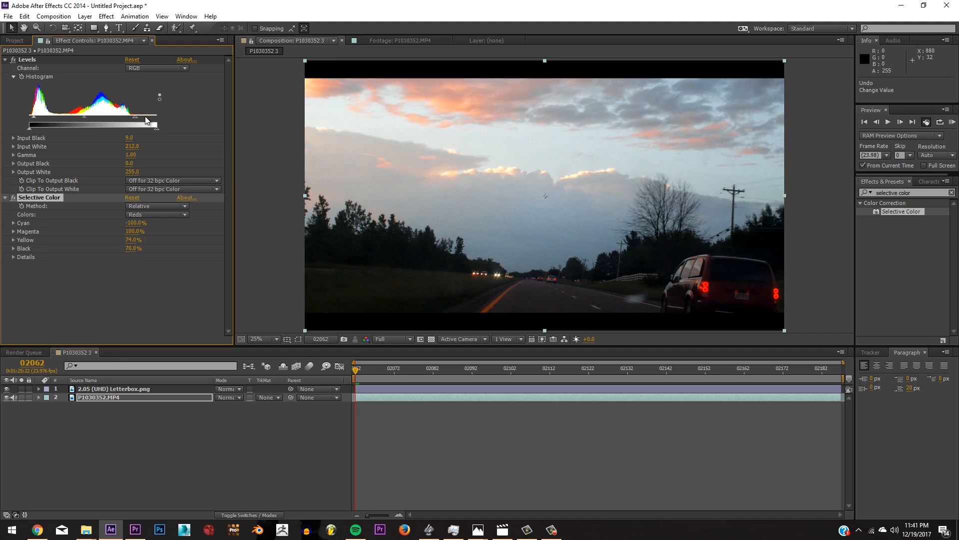
left_click(157, 214)
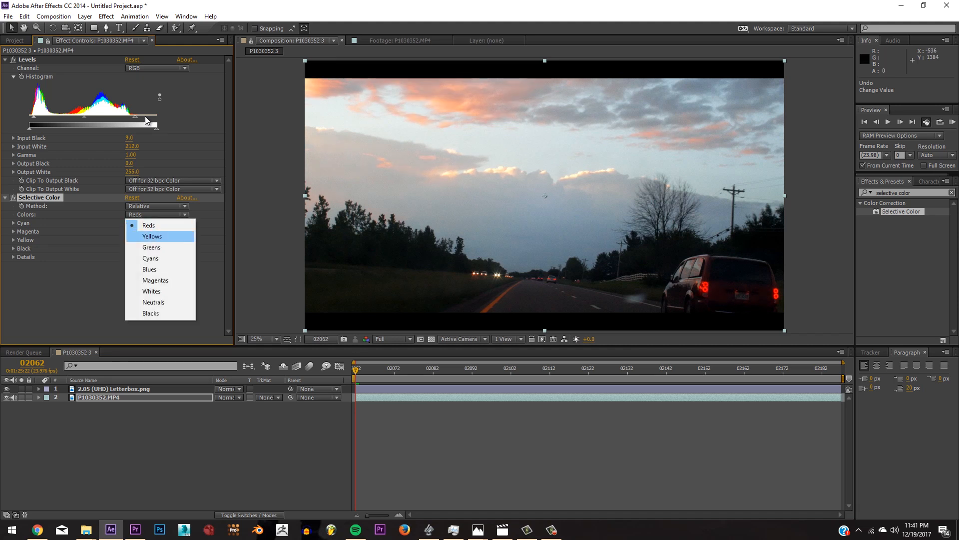
Set Yellows to Cyan -60, Magenta 100, Yellow 100 and Greens to Cyan 100, Magenta 100, Yellow 18
left_click(151, 236)
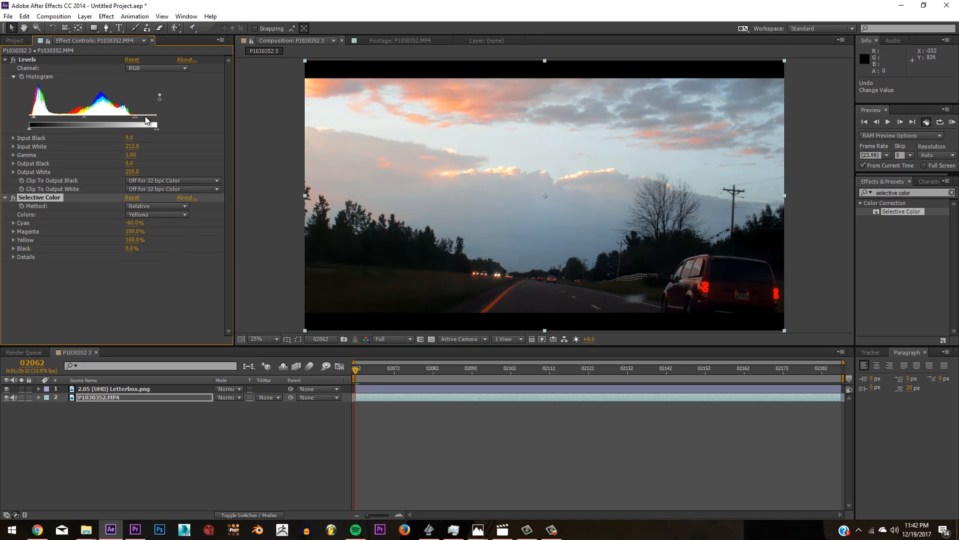
left_click(156, 214)
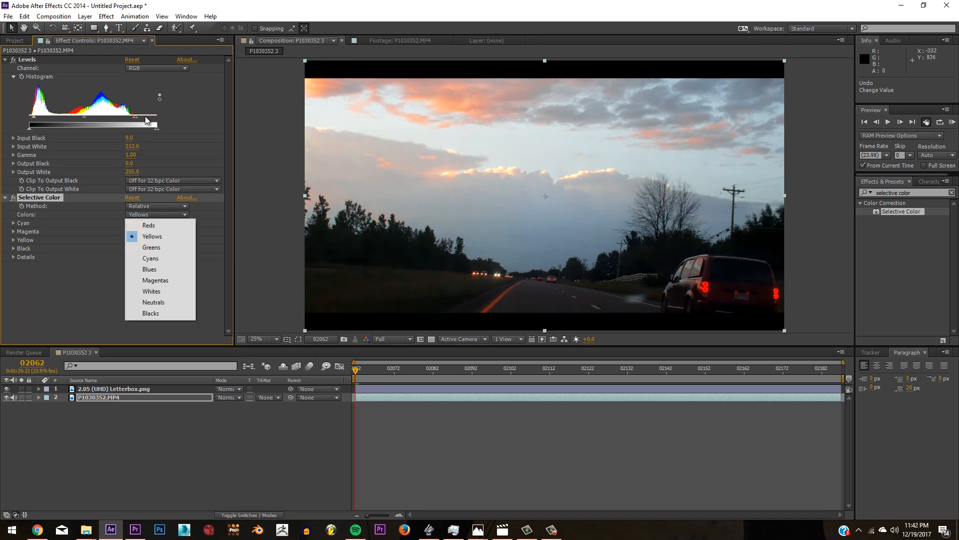
left_click(151, 247)
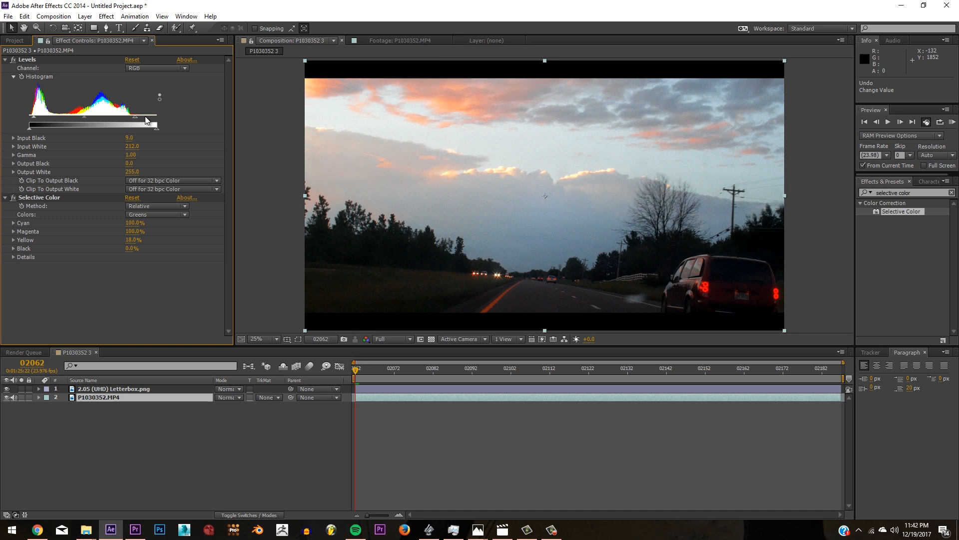
left_click(156, 214)
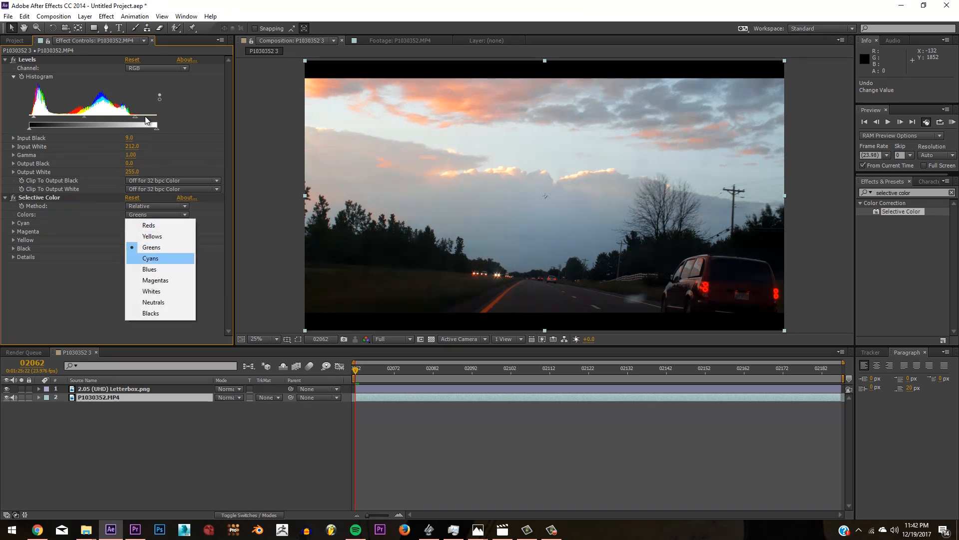
Set Cyans to Cyan 100, Magenta -85, Yellow 69, Black 87 and Blues to Cyan 100, Magenta 9, Yellow -33, Black -11
left_click(150, 258)
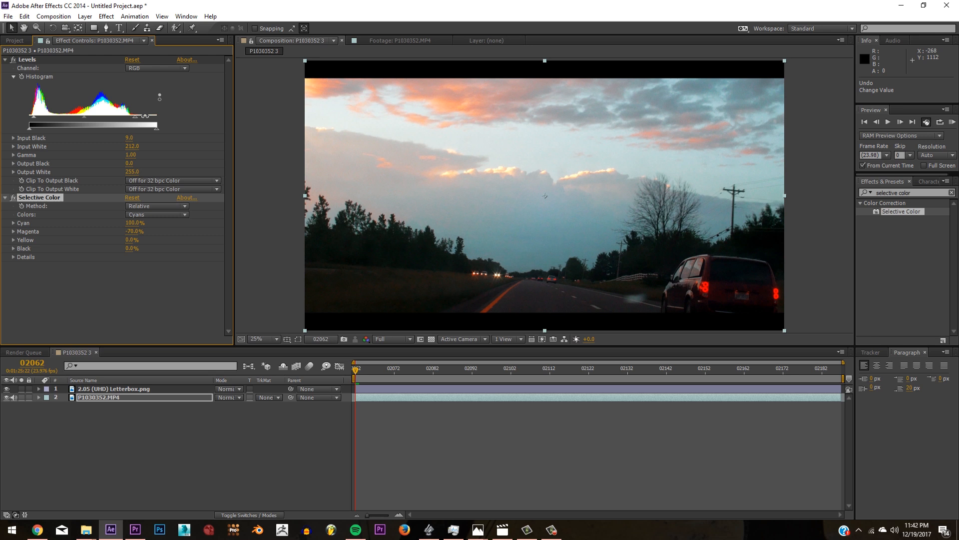
left_click_drag(132, 231, 124, 231)
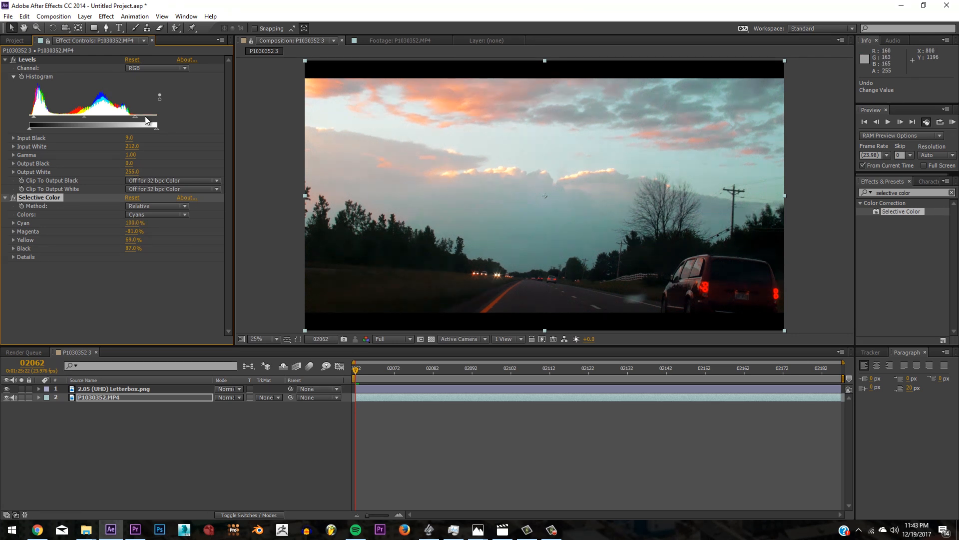
left_click(156, 213)
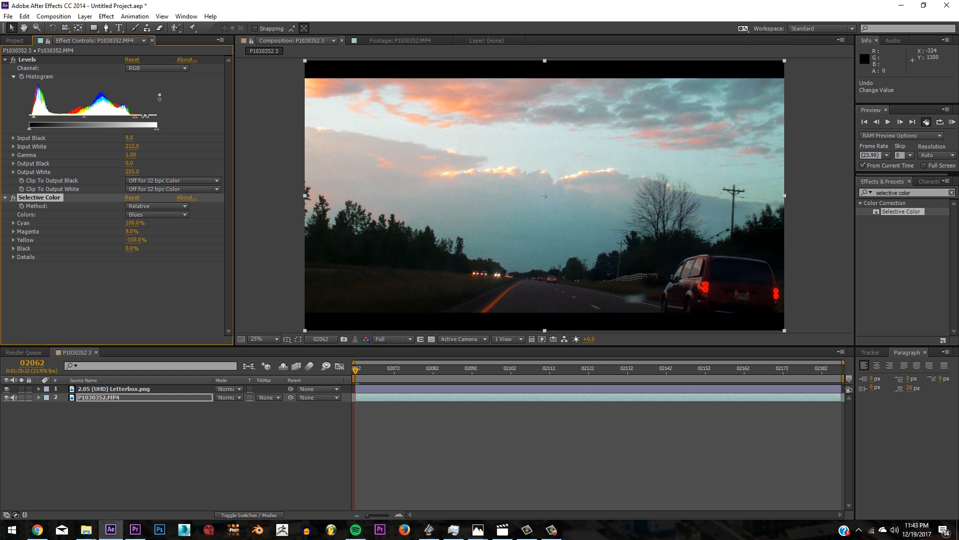
left_click_drag(136, 239, 147, 239)
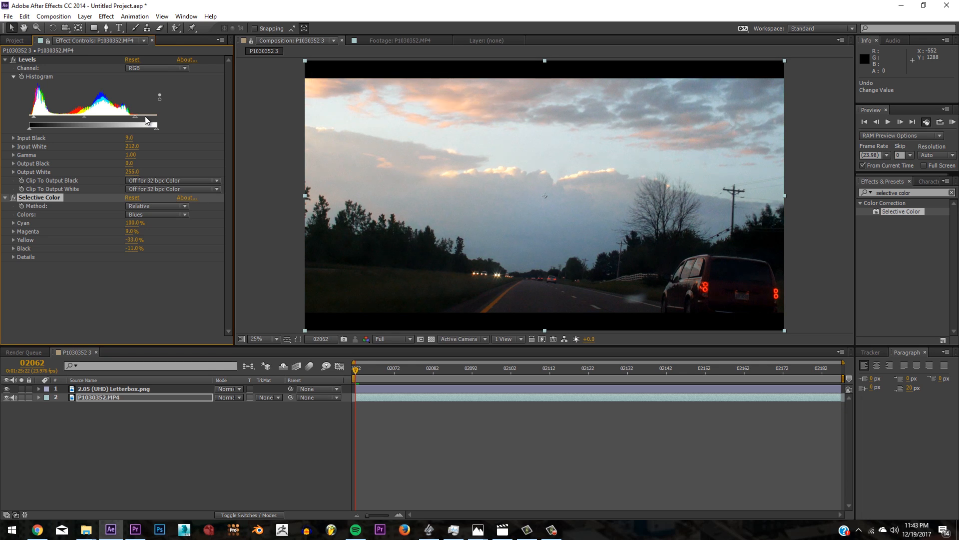
left_click(156, 206)
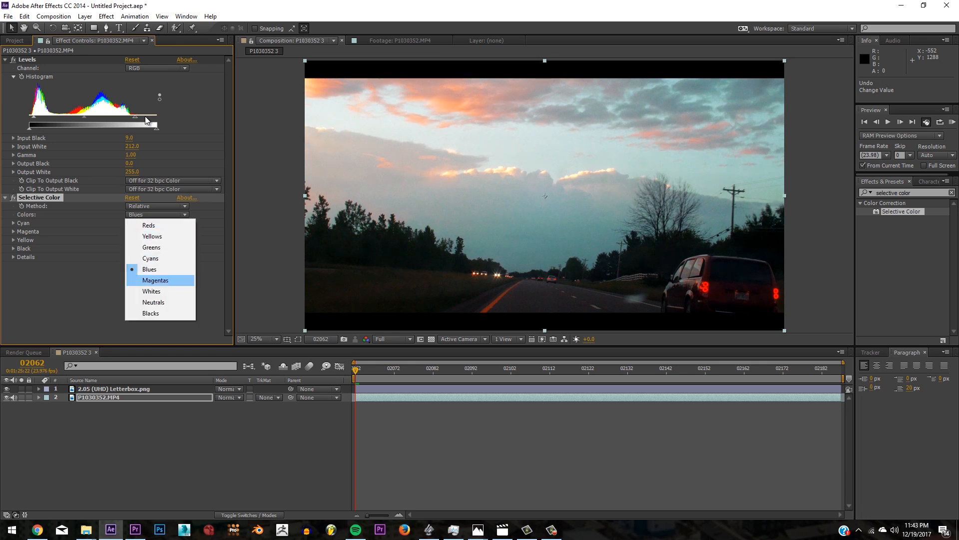
Leave Magentas at 0 and set Whites to Cyan 100, Magenta -13, Yellow -4
left_click(156, 279)
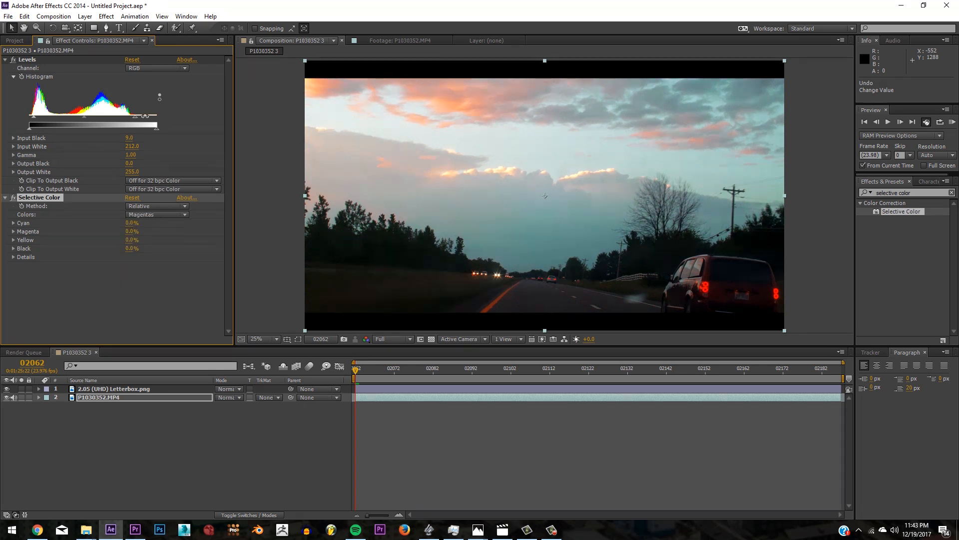
left_click(155, 214)
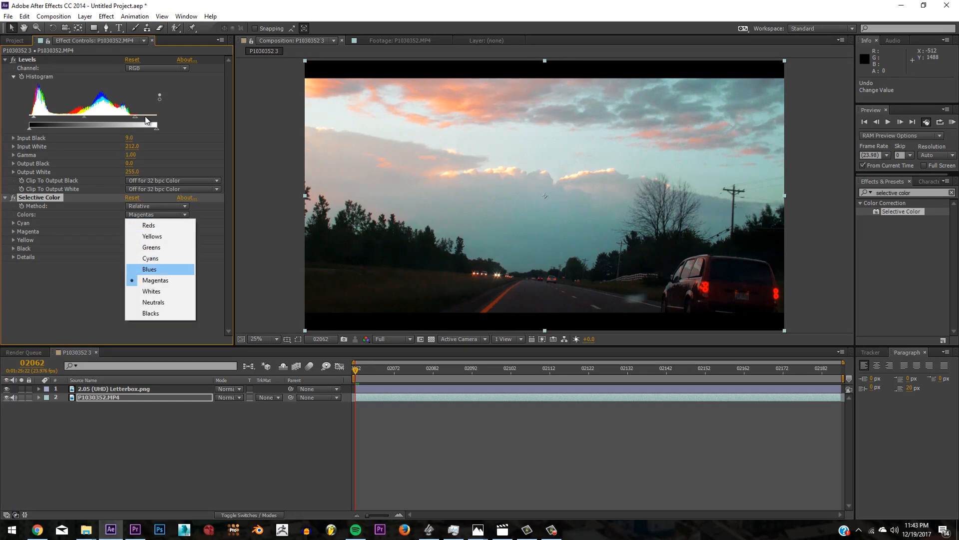
left_click(151, 291)
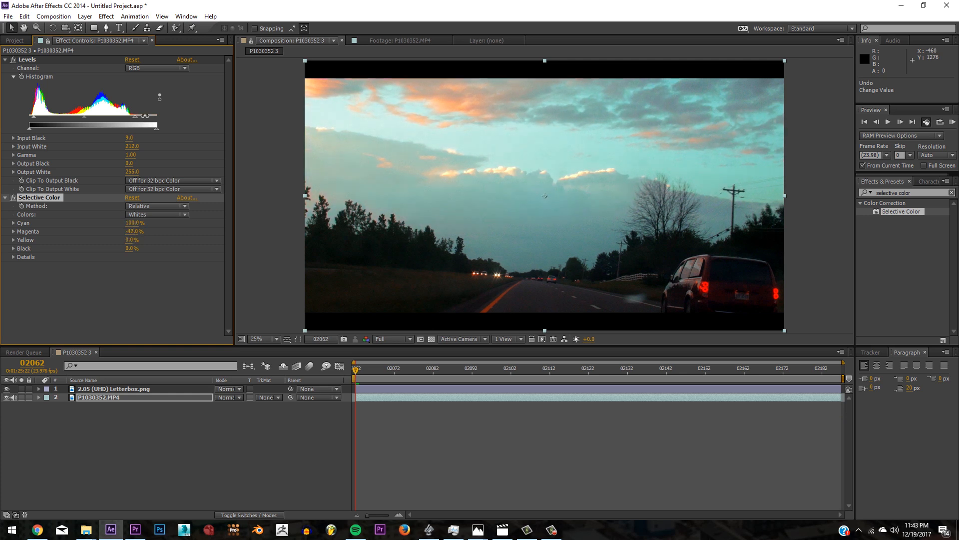
left_click_drag(132, 231, 159, 230)
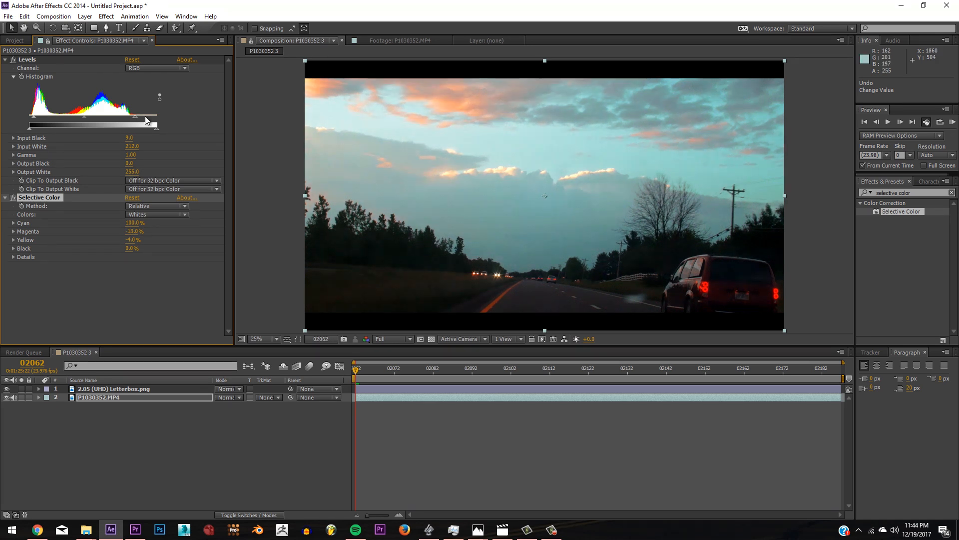
left_click(156, 214)
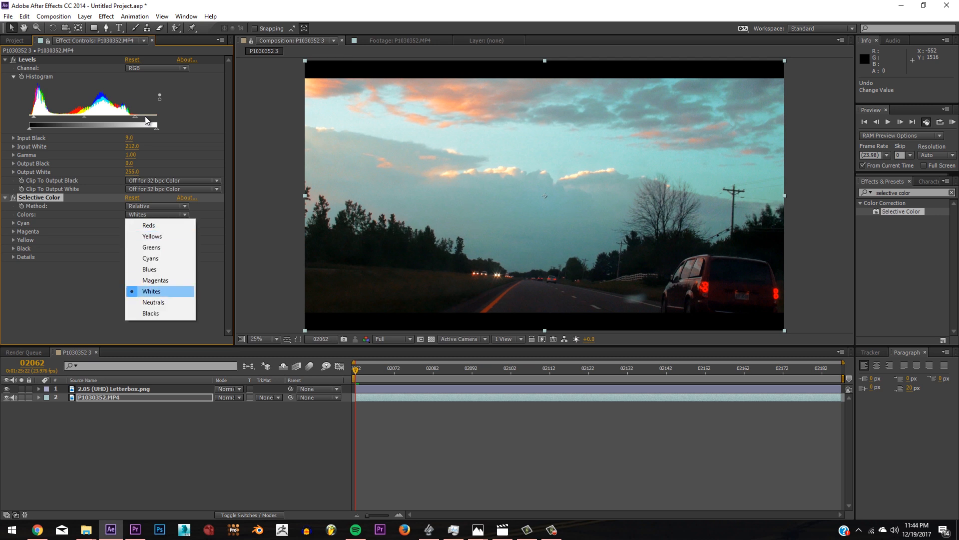
Set the Neutrals range to Cyan 20, Magenta -3, Yellow -16
left_click(154, 302)
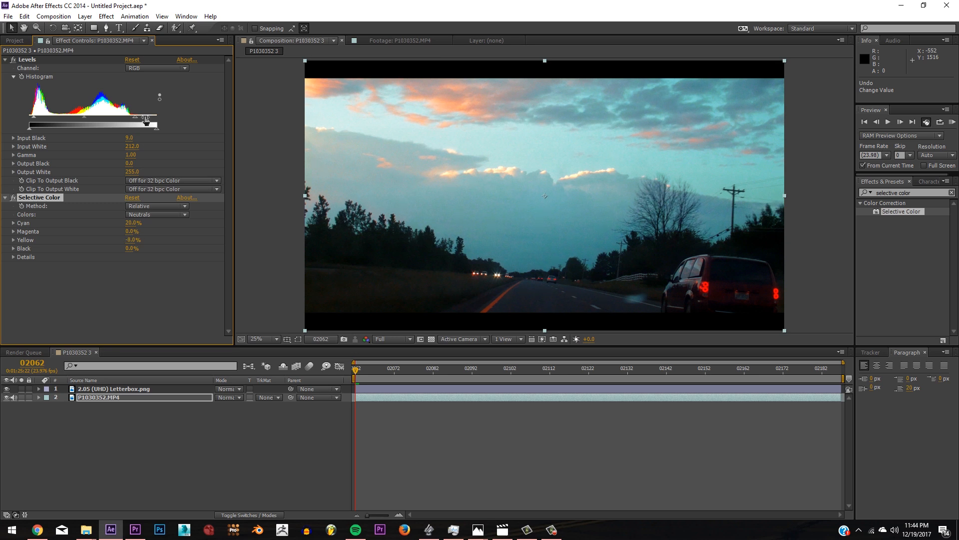
left_click_drag(132, 231, 125, 231)
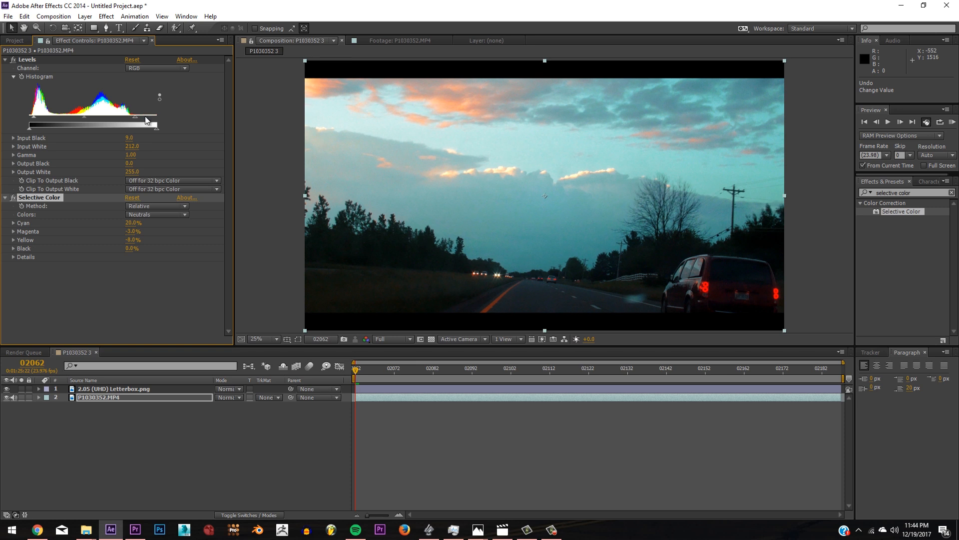
left_click_drag(132, 238, 132, 239)
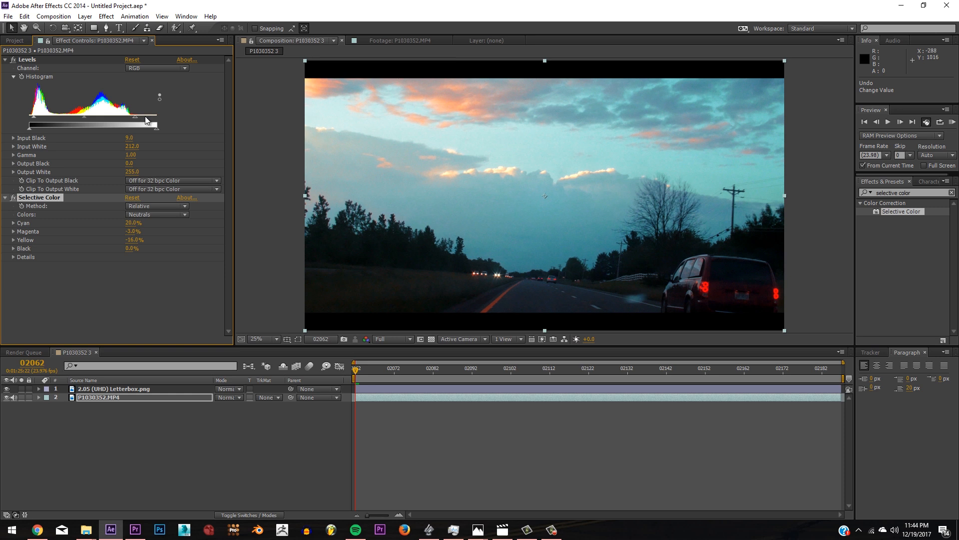
left_click(156, 214)
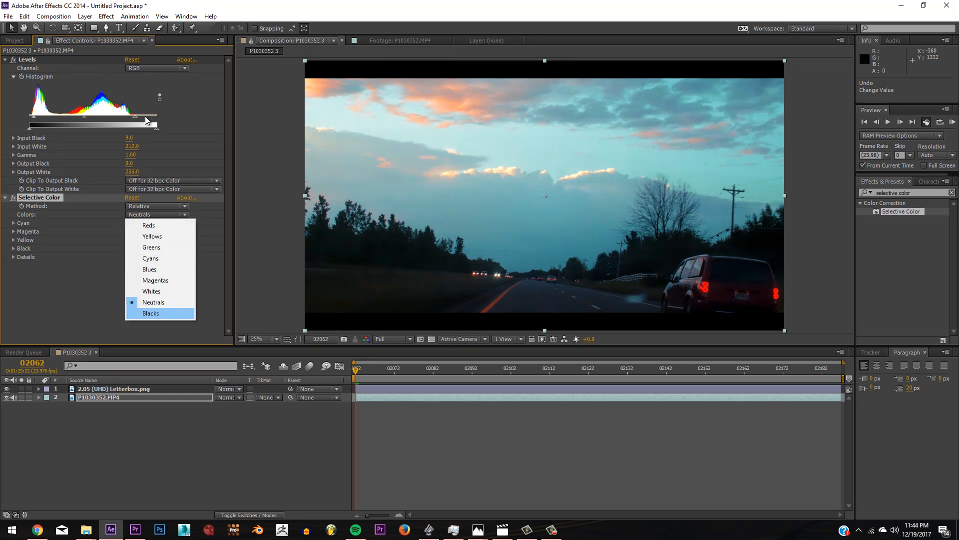
Grade the Blacks range of Selective Color to finish the teal cast
left_click(151, 313)
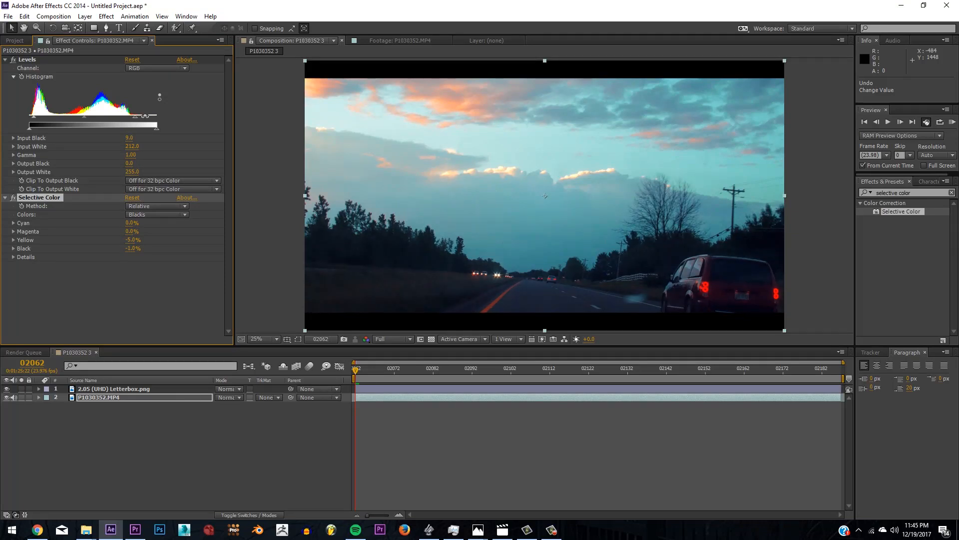
left_click_drag(133, 240, 130, 240)
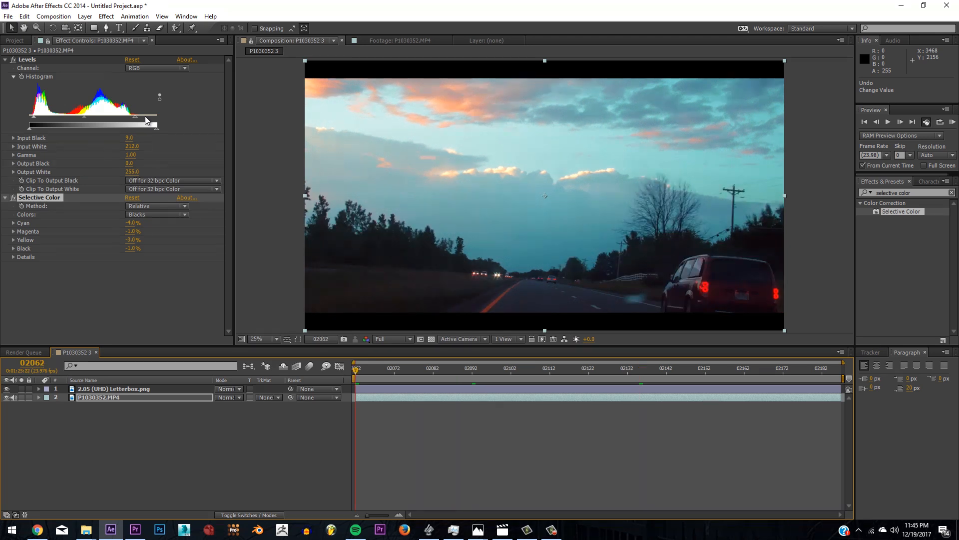
left_click(156, 214)
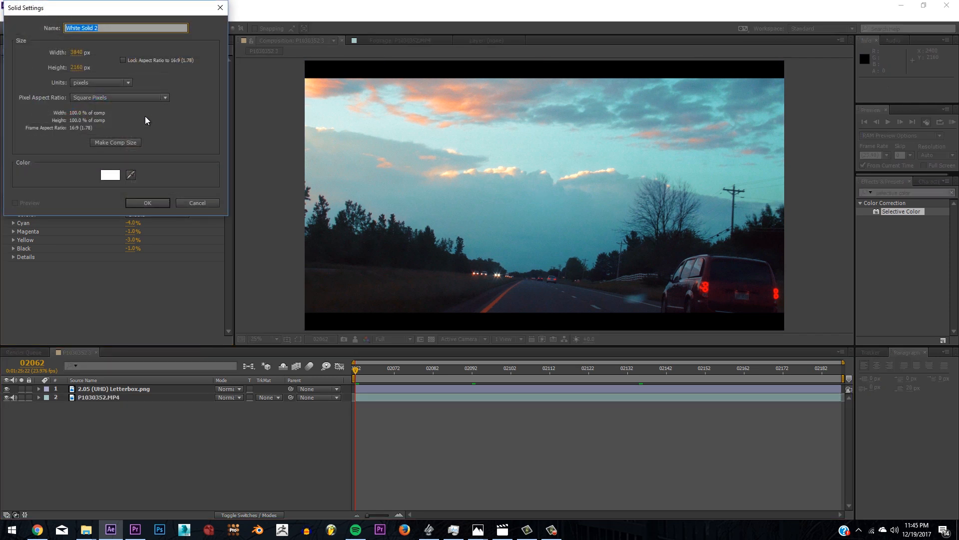
Create a full-frame black solid and place it between the letterbox and the footage
left_click(110, 174)
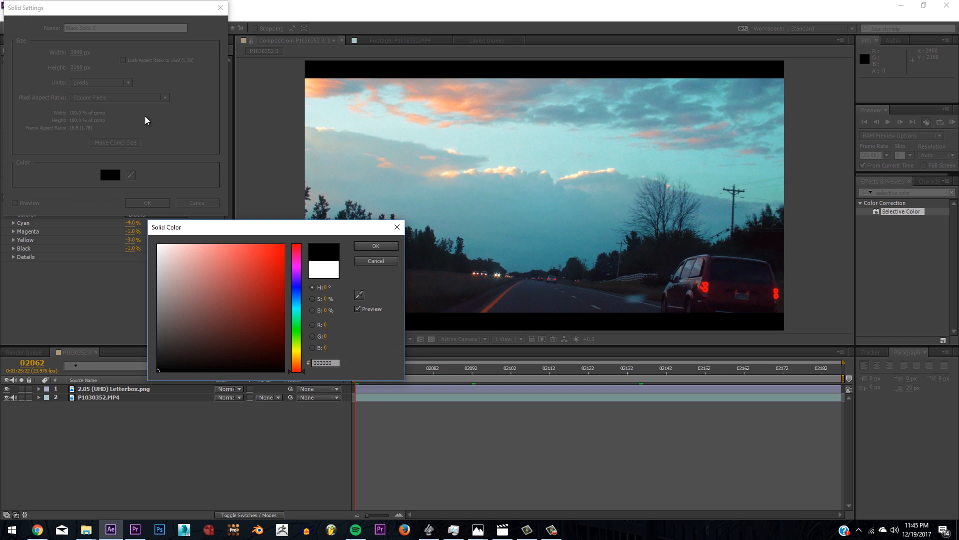
left_click(376, 246)
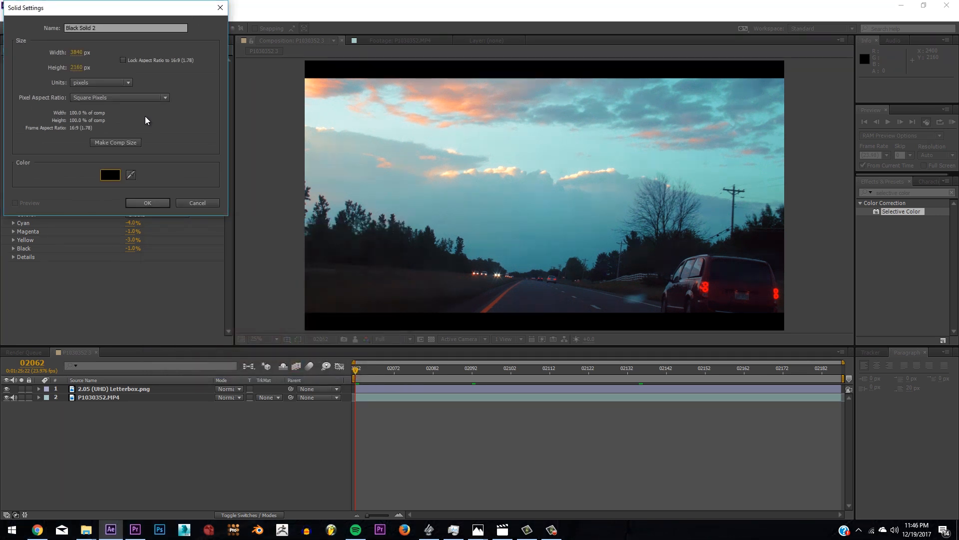
left_click(147, 203)
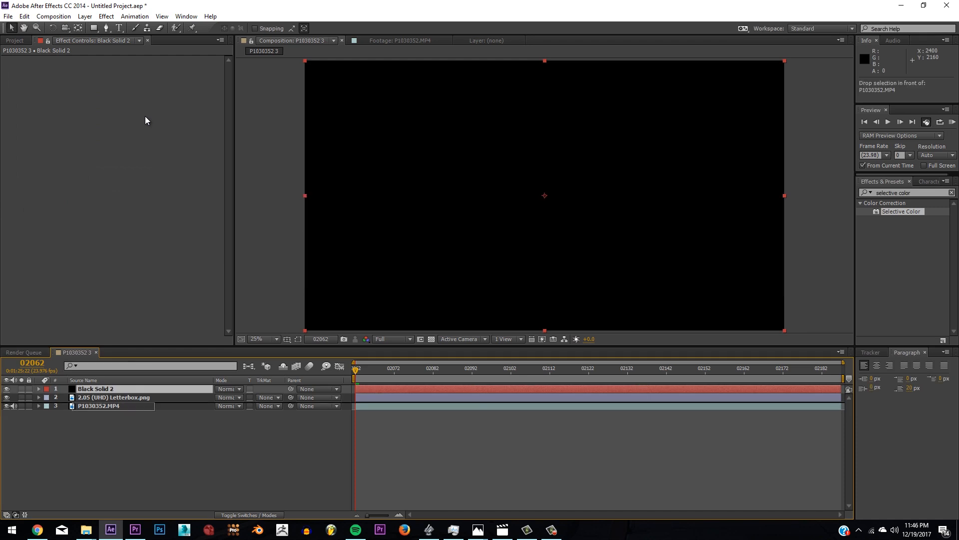
left_click_drag(113, 388, 113, 397)
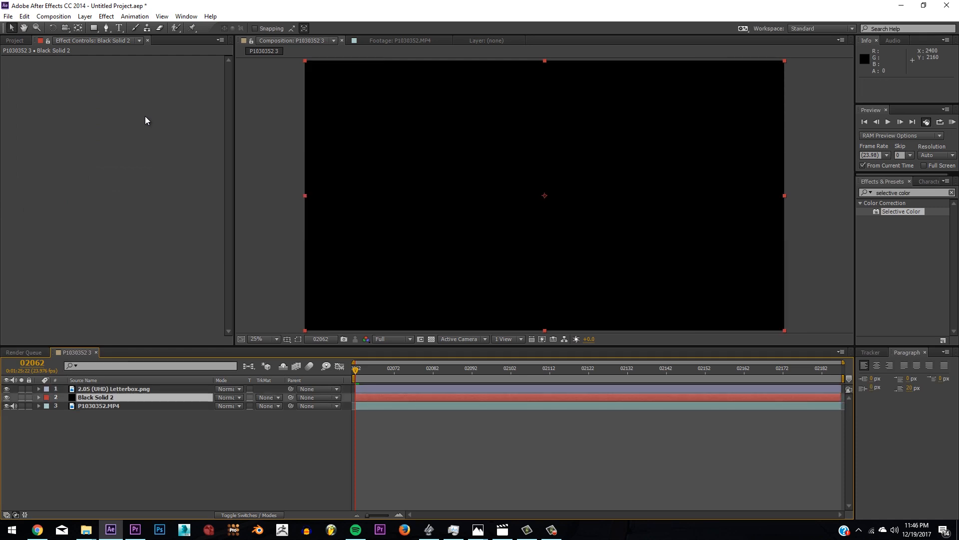
Add a frame-wide inverted ellipse mask to Black Solid 2 so only the corners stay dark
left_click(94, 28)
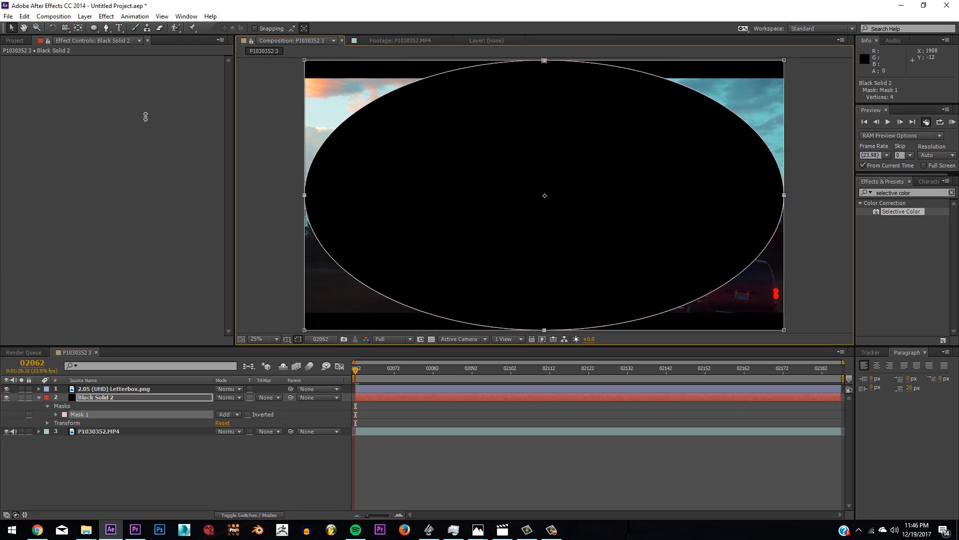
left_click_drag(543, 61, 543, 66)
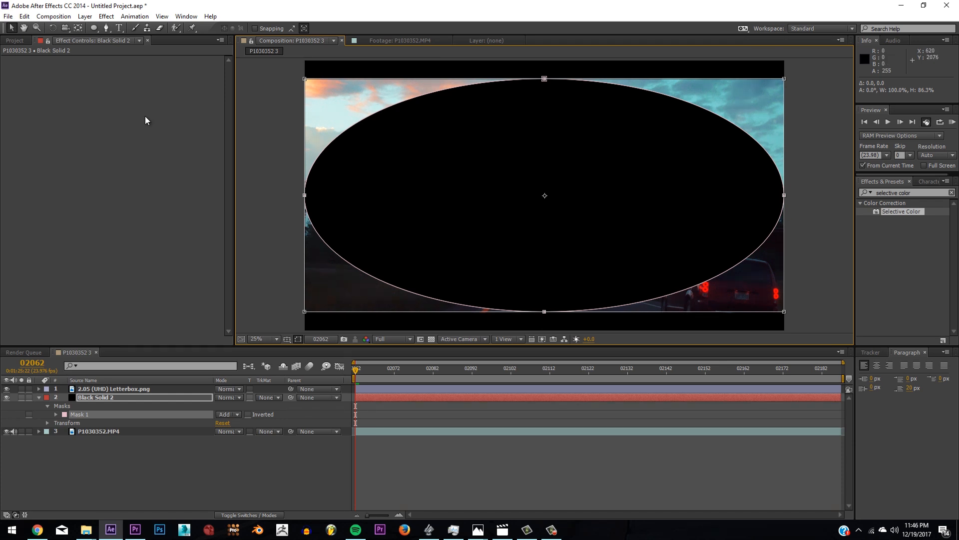
left_click(226, 414)
type("unsharp")
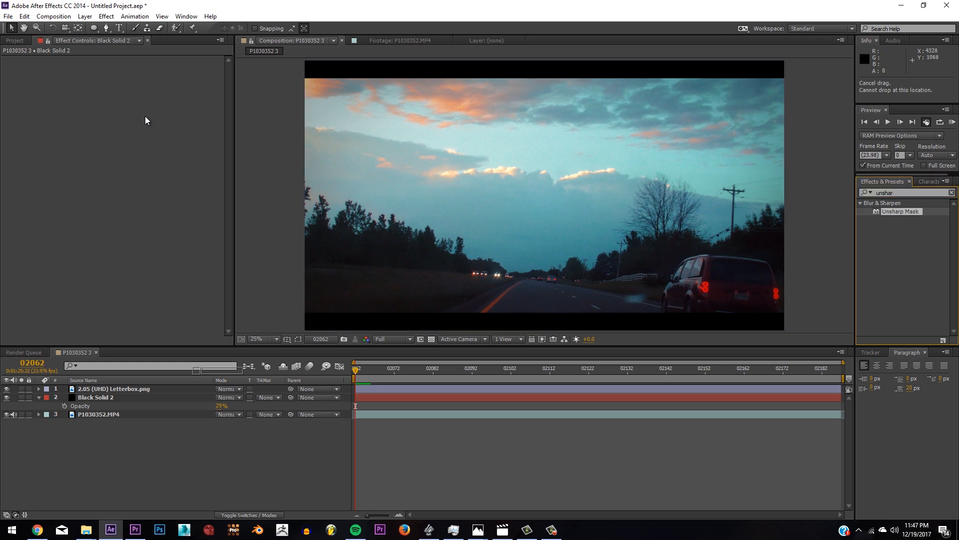
Apply Unsharp Mask at amount 50, radius 1 to the P1030352.MP4 footage layer
left_click(98, 414)
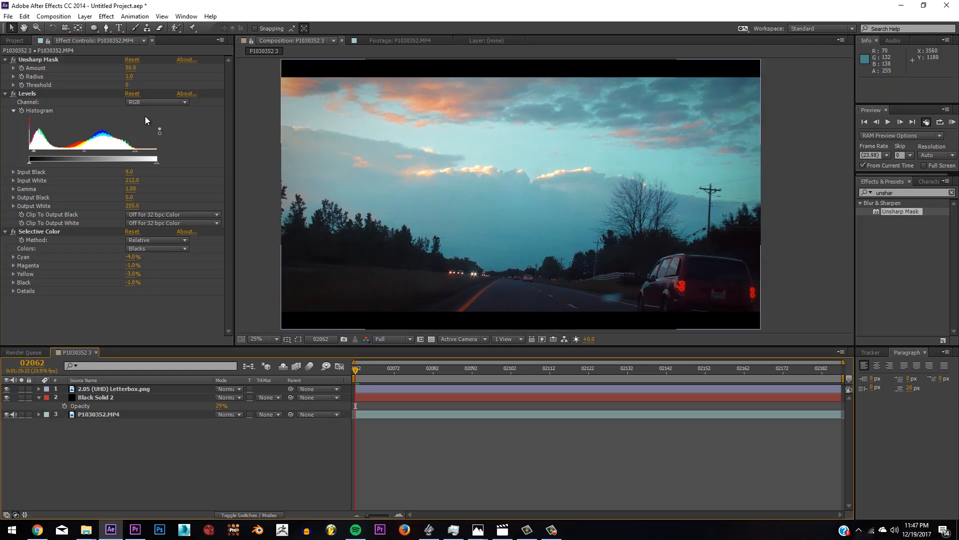
mouse_move(144, 115)
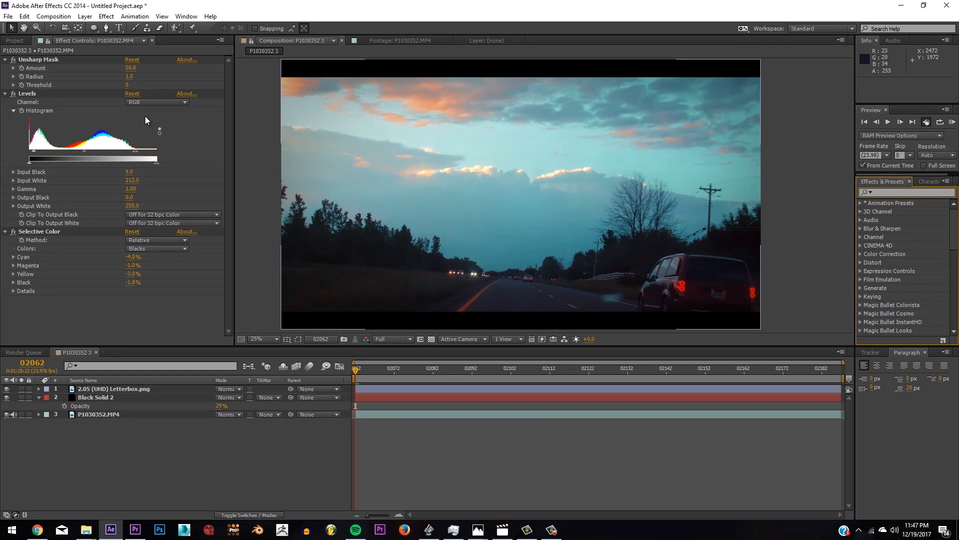
Apply SA Color Finesse 3 and push the Master and Shadows hue offsets toward blue
type("sa color")
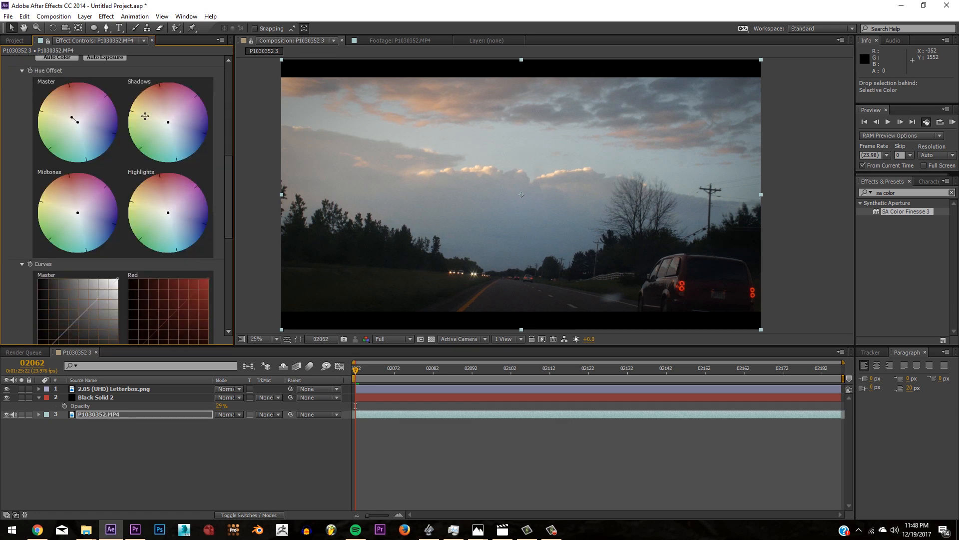
left_click_drag(72, 121, 88, 130)
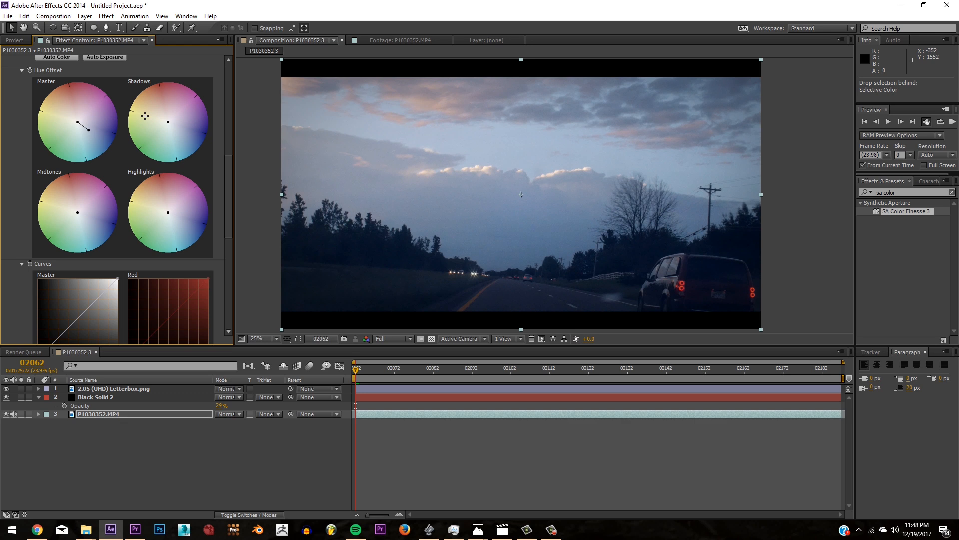
left_click_drag(88, 129, 80, 130)
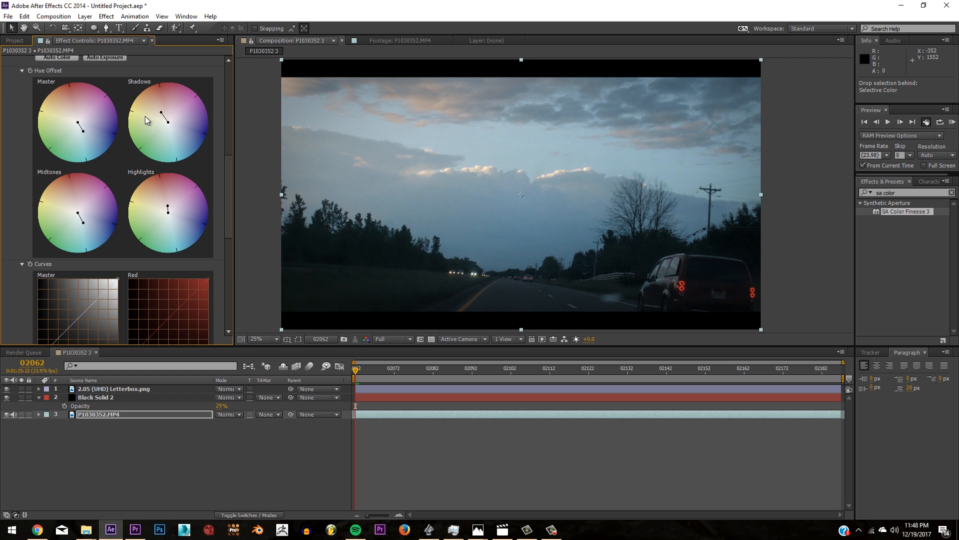
Explore the Color Finesse HSL highlights settings further down the effect
scroll("down", 3)
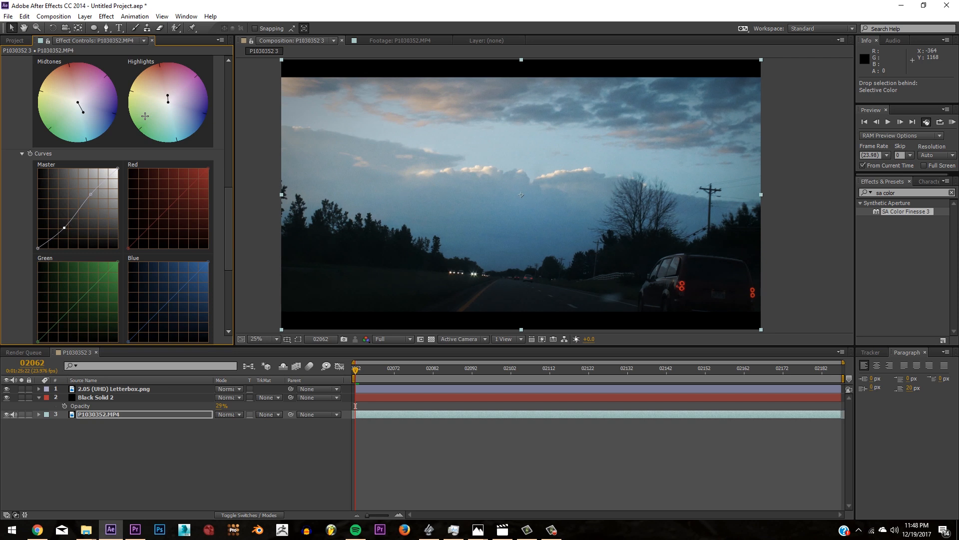
scroll("down", 3)
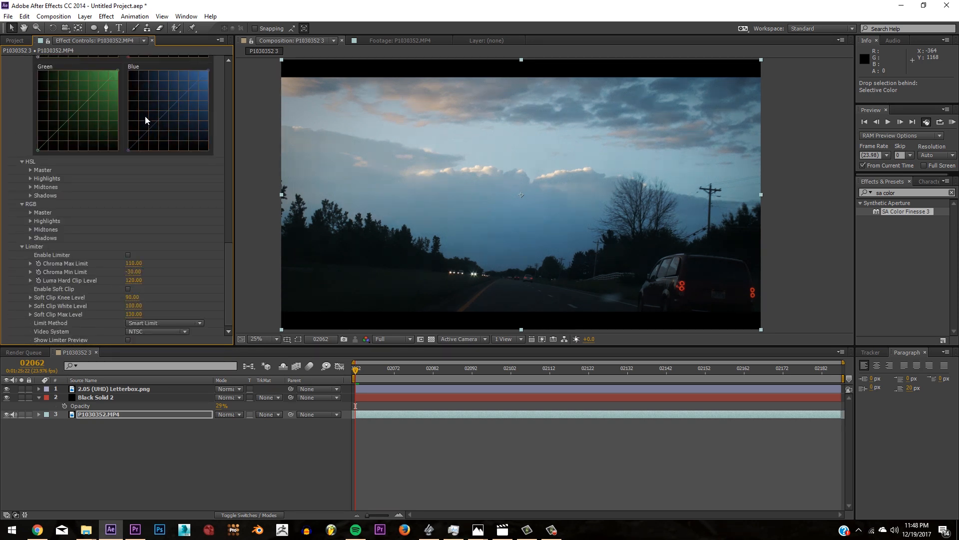
left_click(29, 178)
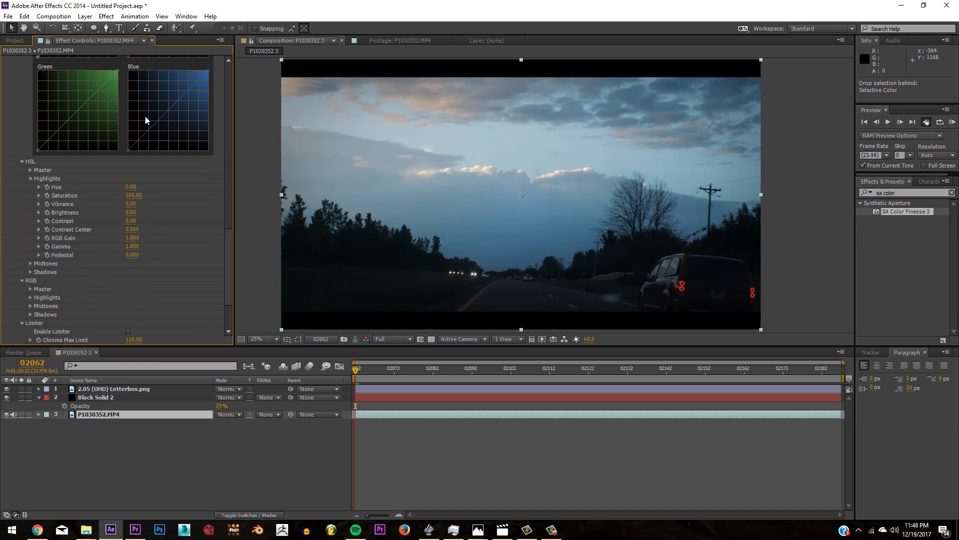
left_click(29, 262)
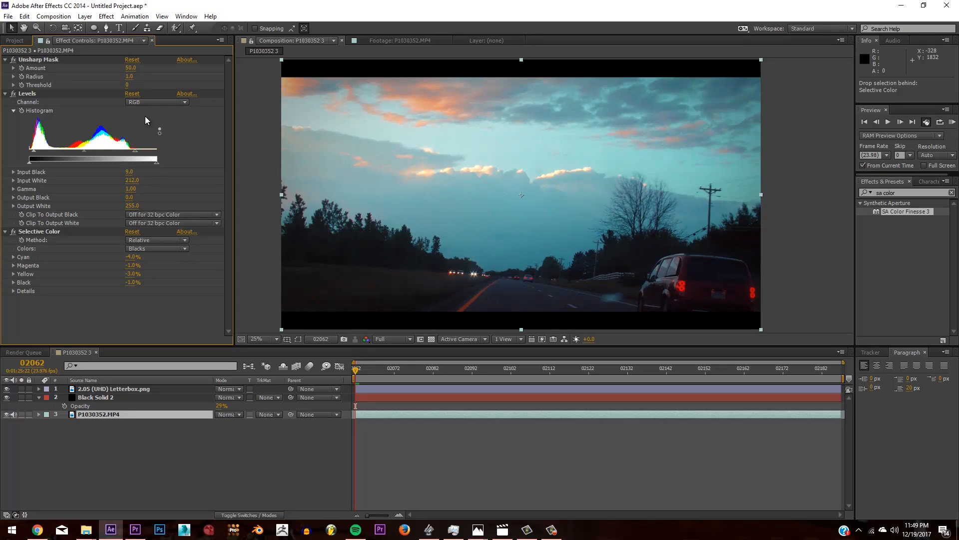
Review the Selective Color range list and keep it set to Blacks
left_click(156, 249)
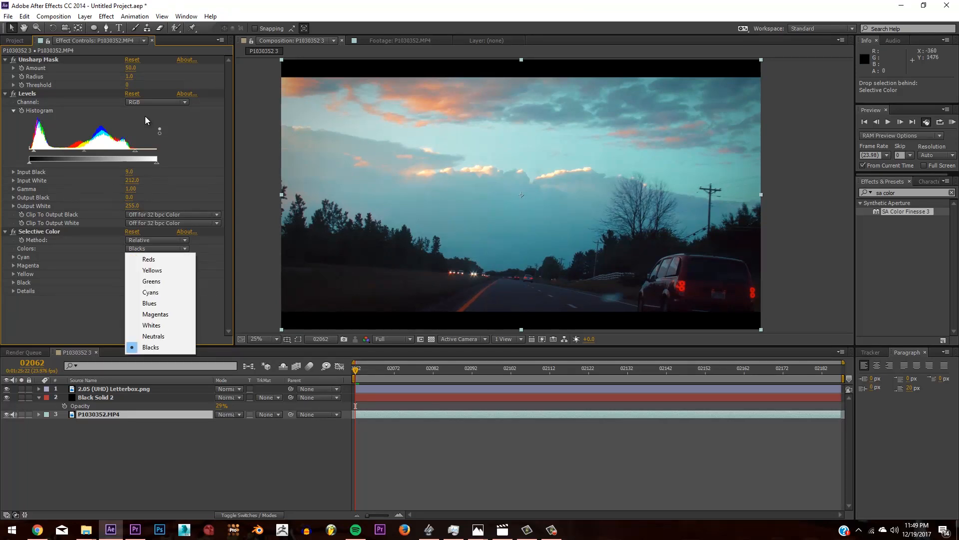
mouse_move(153, 335)
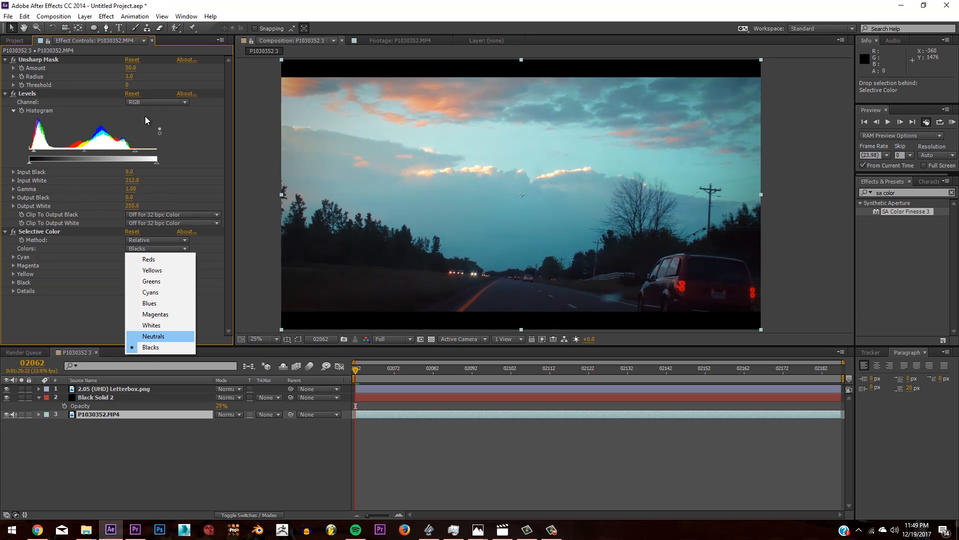
left_click(151, 347)
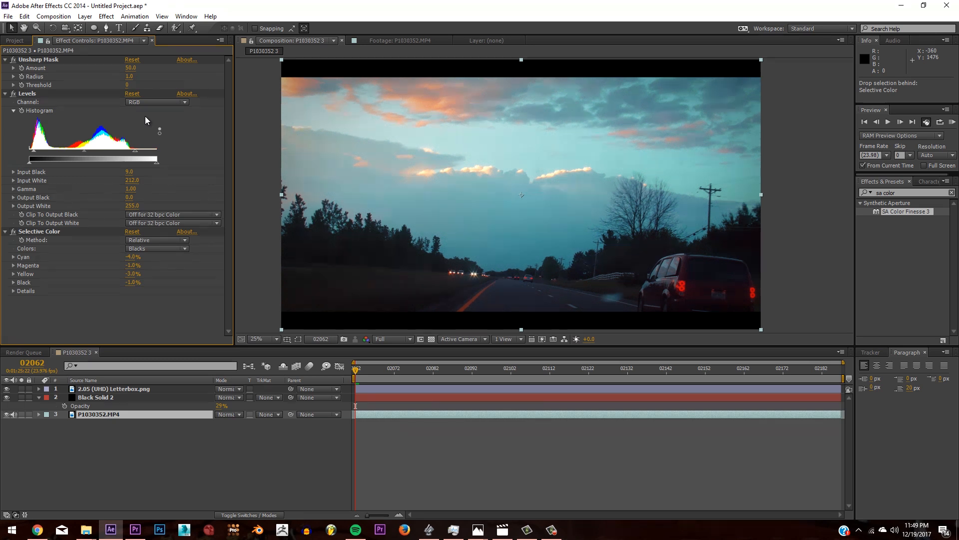